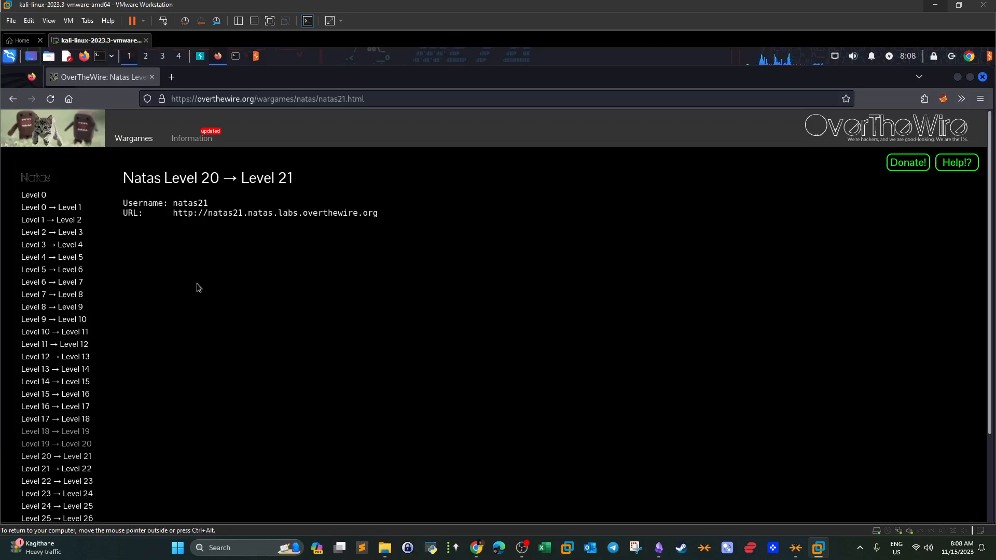
{"action": "mouse_move", "coordinate": [231, 272]}
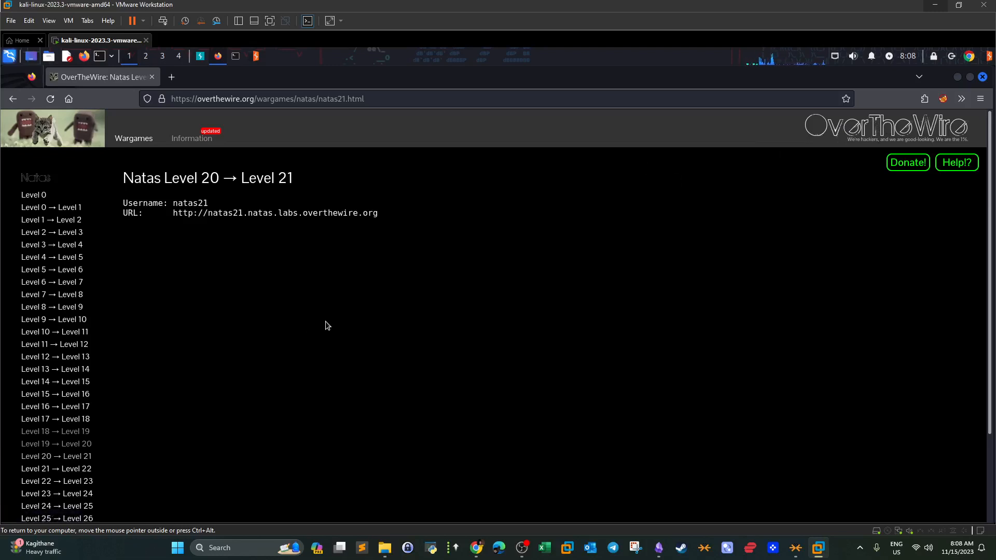
{"action": "mouse_move", "coordinate": [213, 406]}
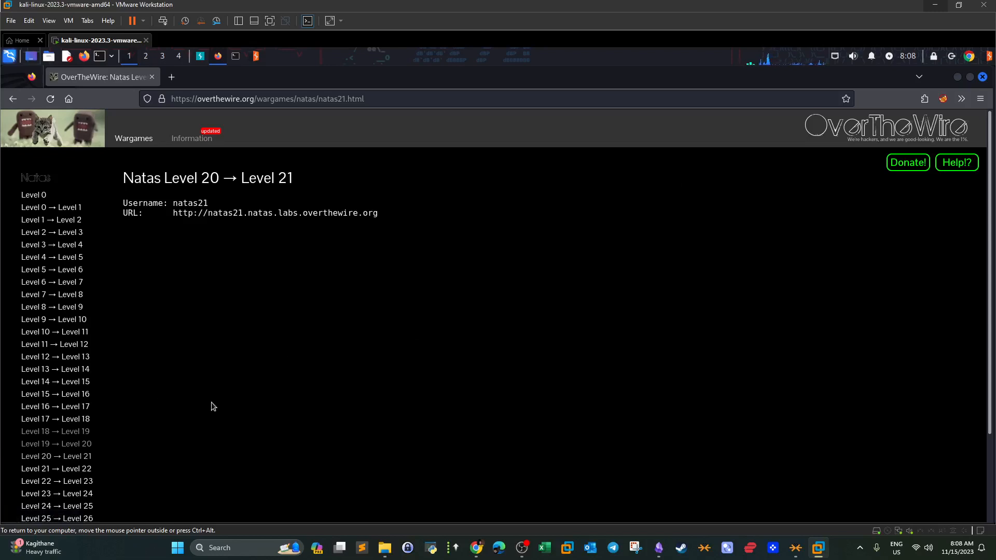
{"action": "mouse_move", "coordinate": [270, 209]}
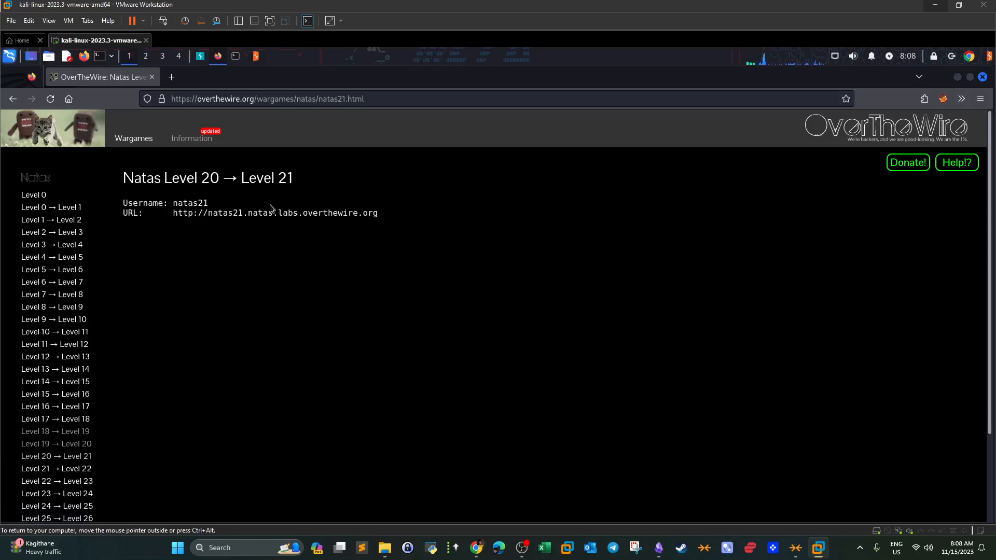
Open the natas20 level URL in a new tab, reaching its sign-in prompt.
{"action": "double_click", "coordinate": [284, 177]}
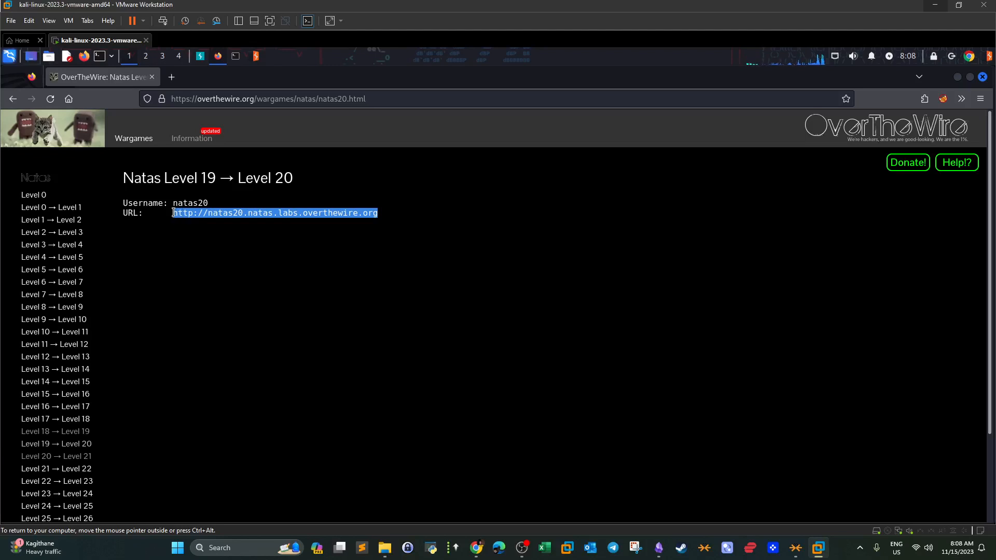
{"action": "right_click", "coordinate": [273, 213]}
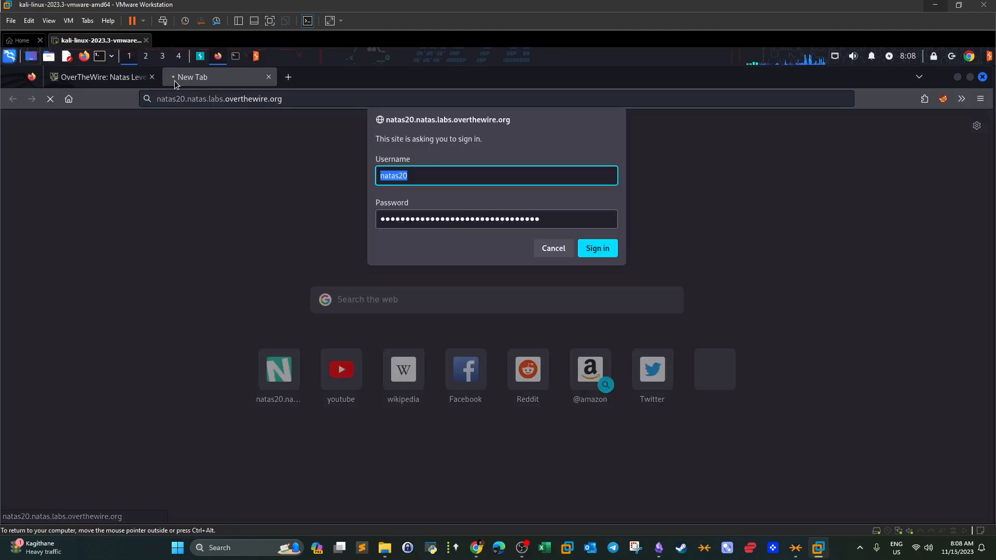
{"action": "mouse_move", "coordinate": [597, 248]}
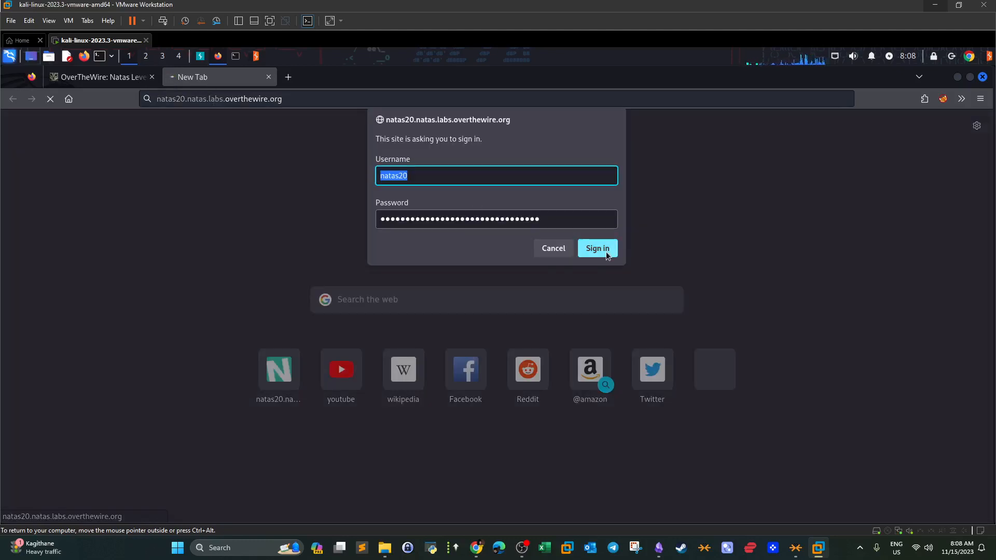
Sign in as natas20 and read the regular-user message about natas21 credentials.
{"action": "left_click", "coordinate": [596, 248]}
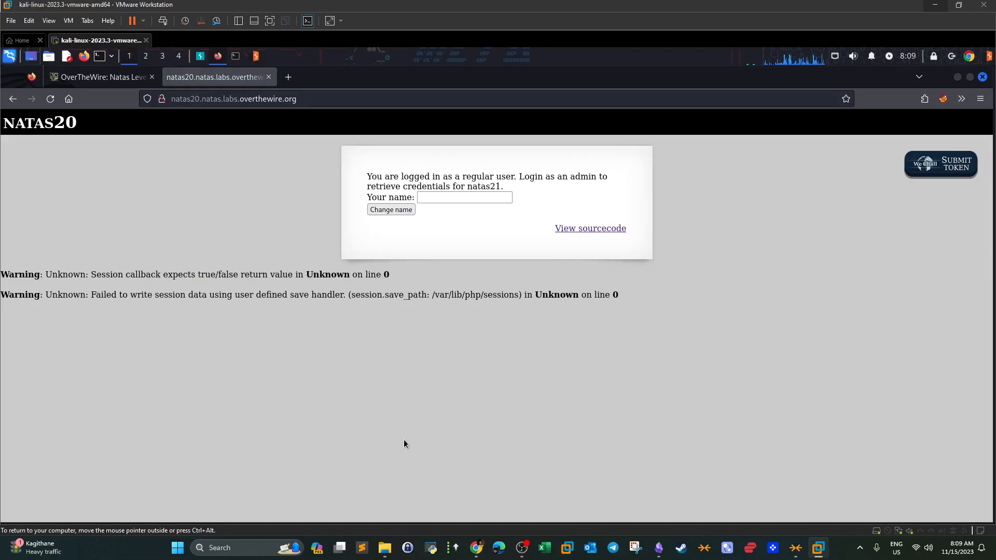
{"action": "mouse_move", "coordinate": [440, 215]}
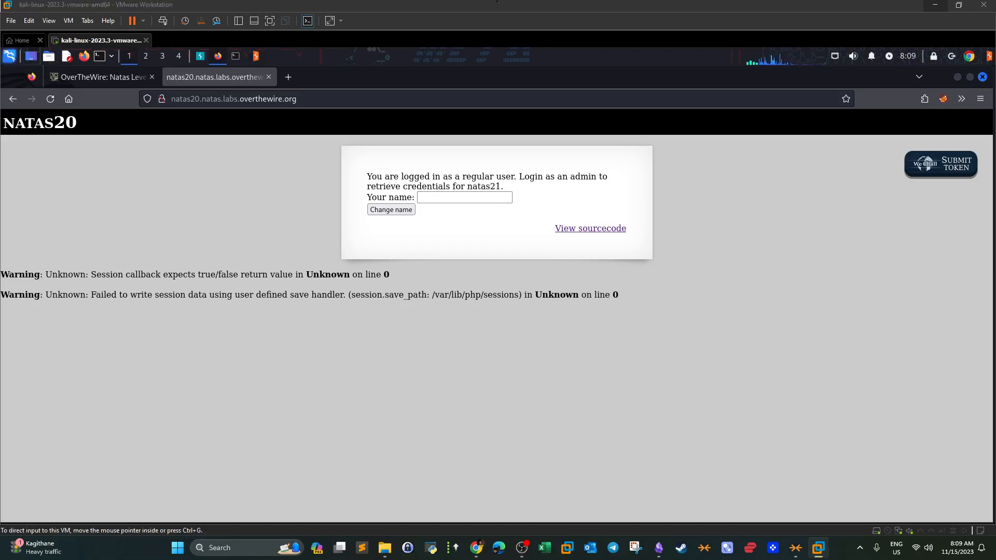
{"action": "left_click", "coordinate": [98, 77]}
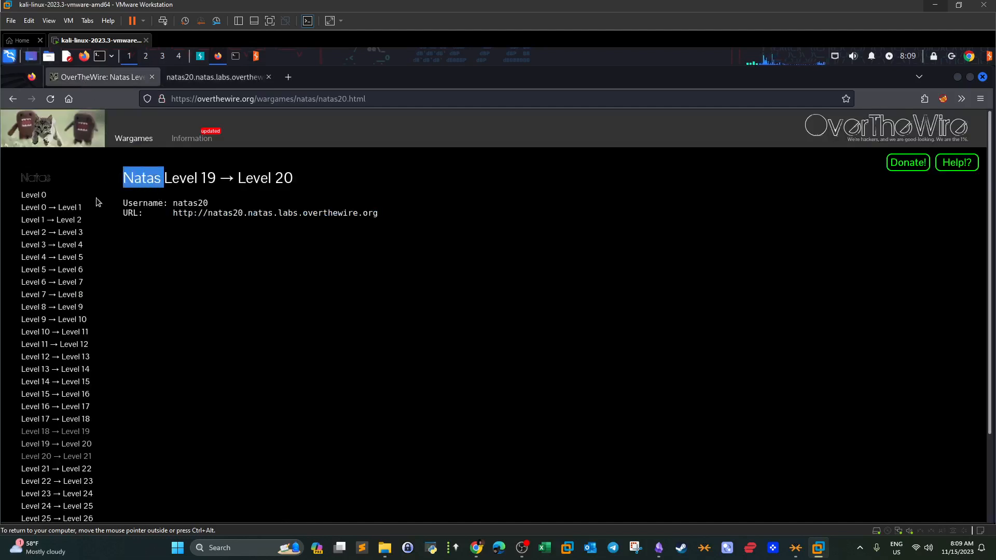
{"action": "mouse_move", "coordinate": [56, 380]}
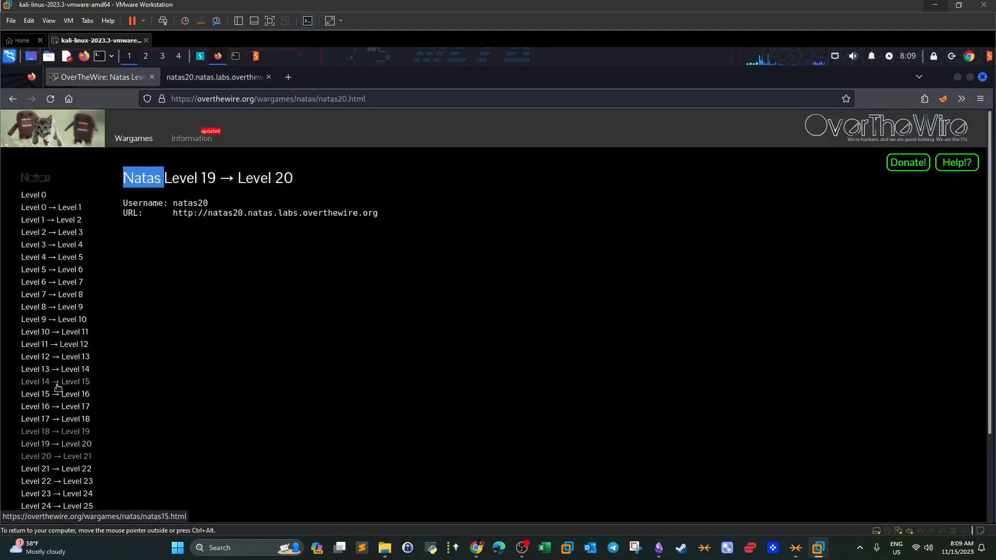
{"action": "scroll", "scroll_direction": "down", "scroll_amount": 3}
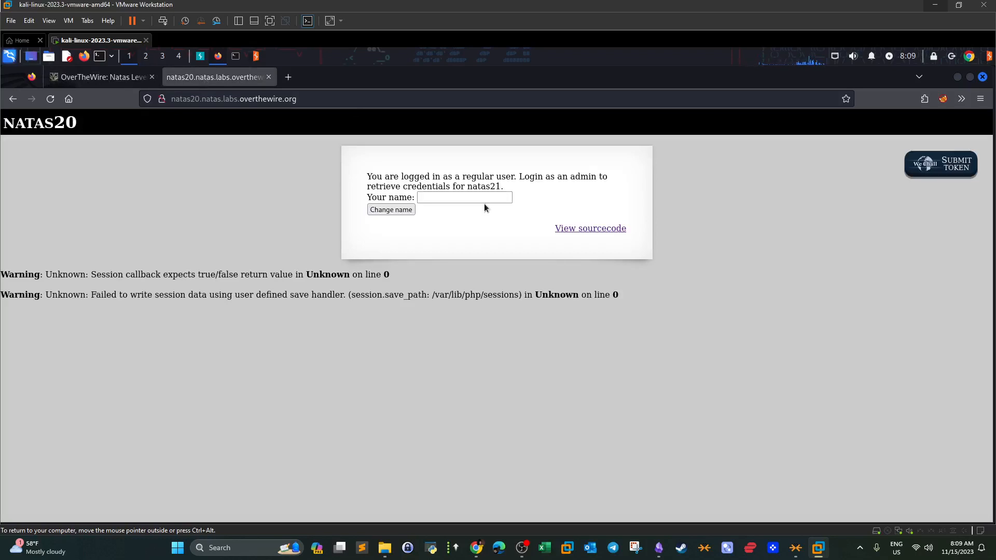
{"action": "mouse_move", "coordinate": [362, 180]}
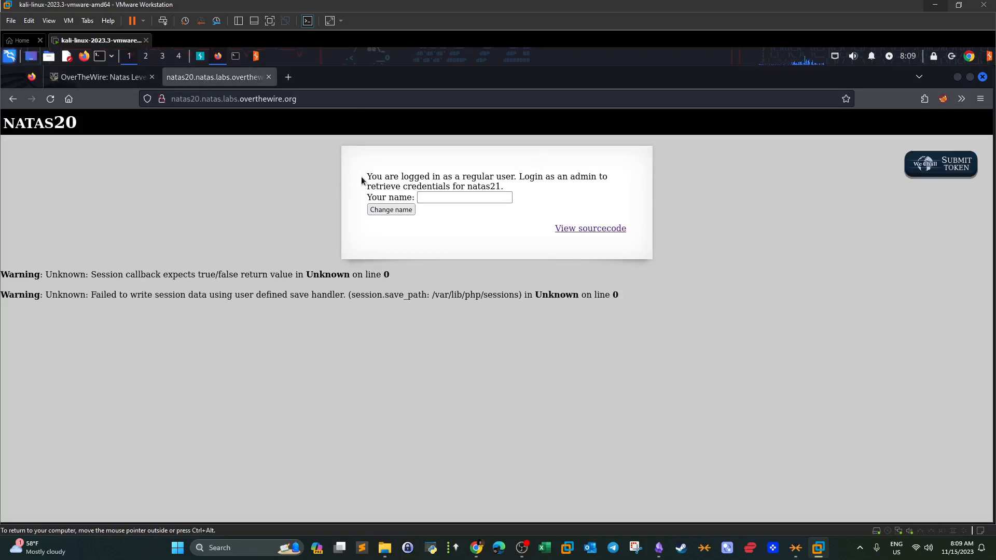
{"action": "left_click_drag", "start_coordinate": [368, 176], "coordinate": [392, 176]}
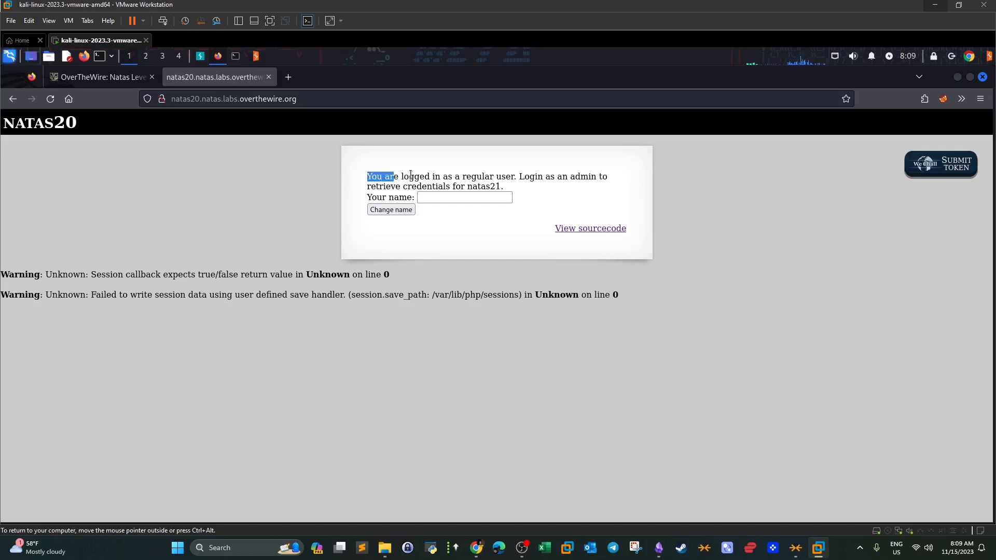
{"action": "left_click_drag", "start_coordinate": [392, 176], "coordinate": [516, 176]}
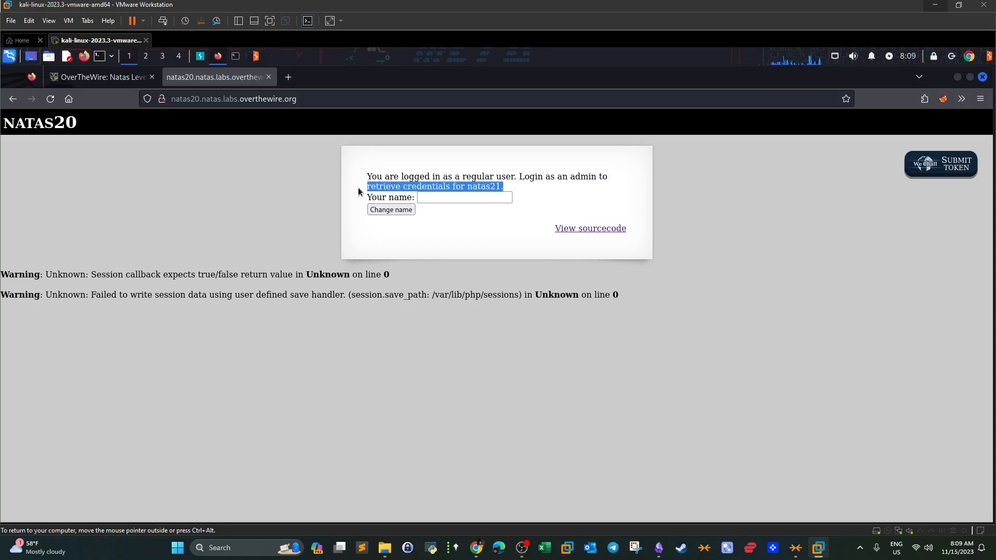
Enter admin as the name and submit it with Change name.
{"action": "type", "text": "ad"}
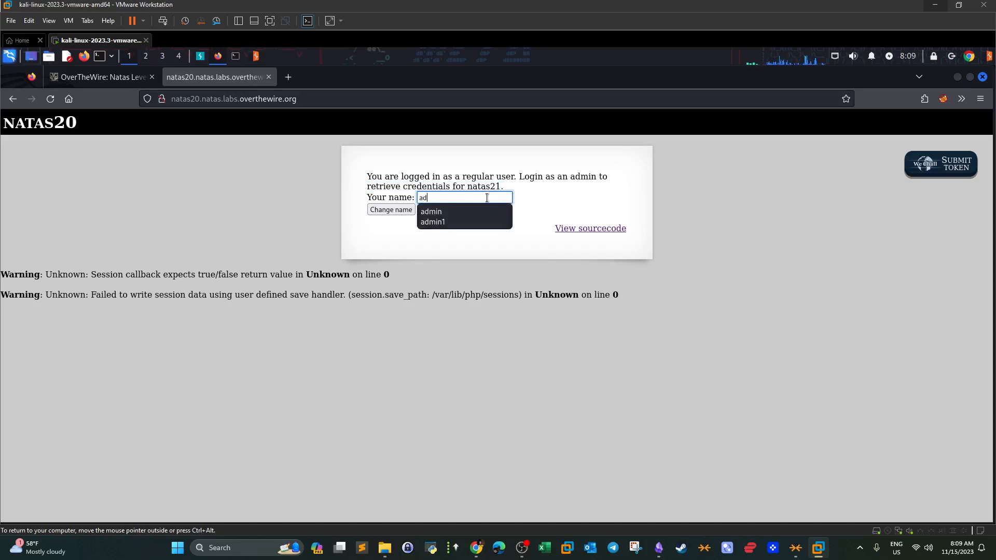
{"action": "left_click", "coordinate": [429, 212]}
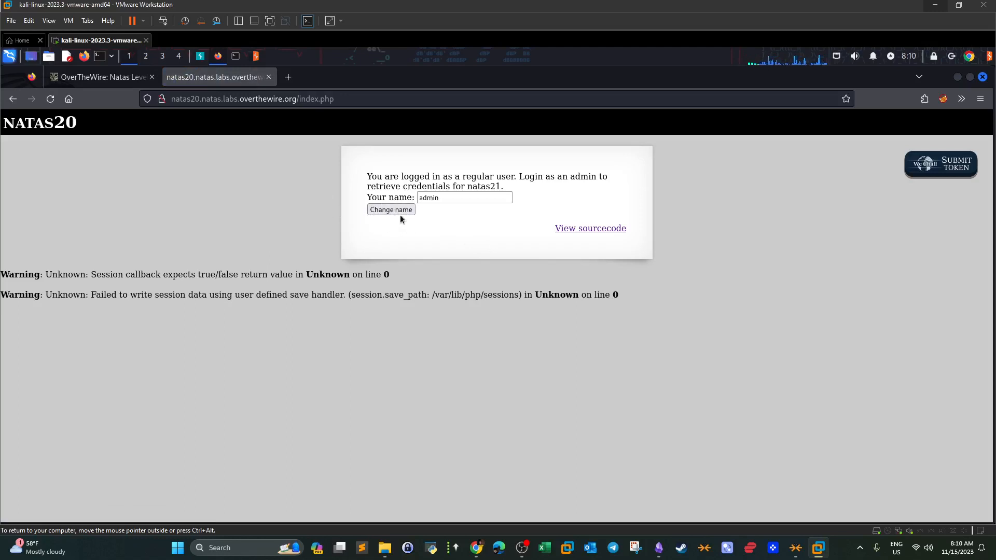
{"action": "left_click", "coordinate": [391, 209]}
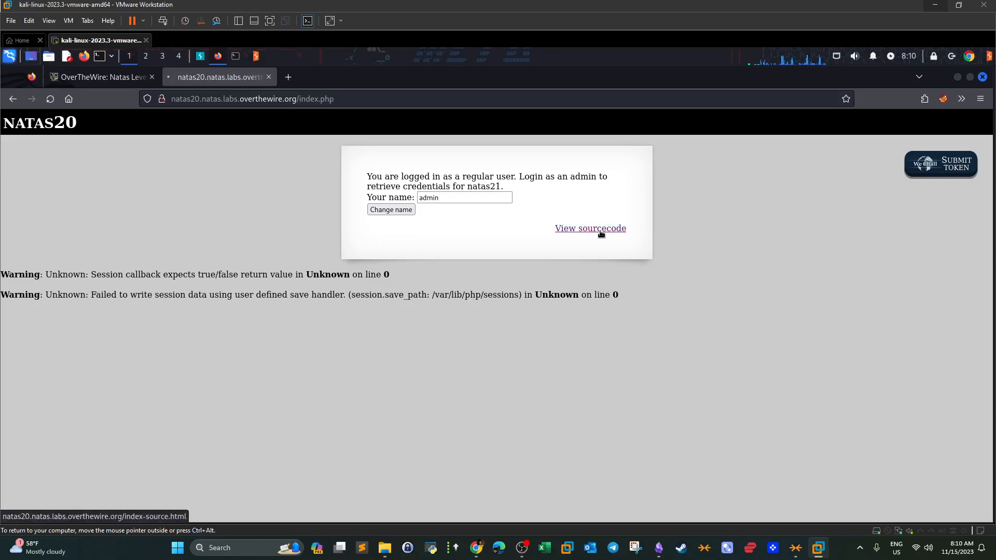
View the natas20 PHP source and highlight the myopen session handler.
{"action": "left_click", "coordinate": [591, 229]}
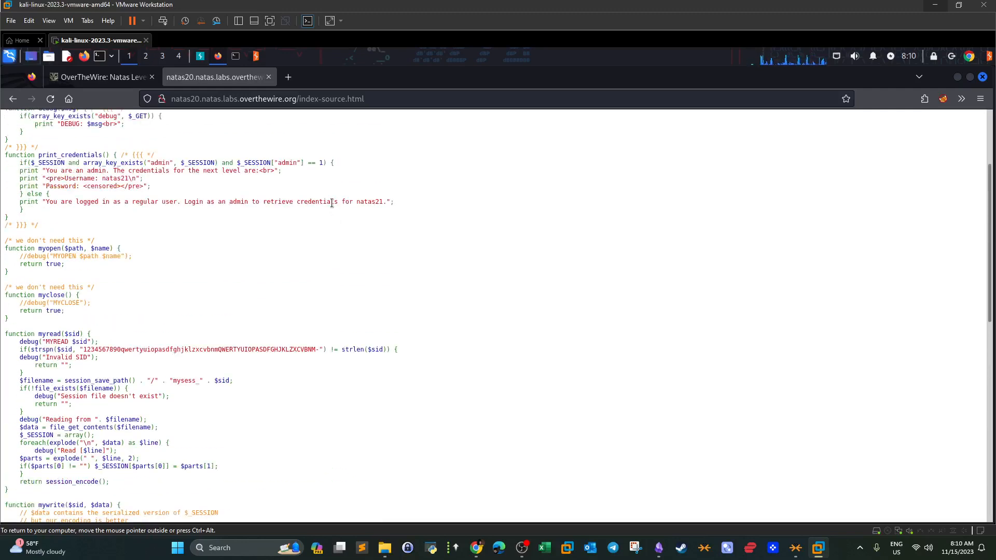
{"action": "scroll", "scroll_direction": "down", "scroll_amount": 3}
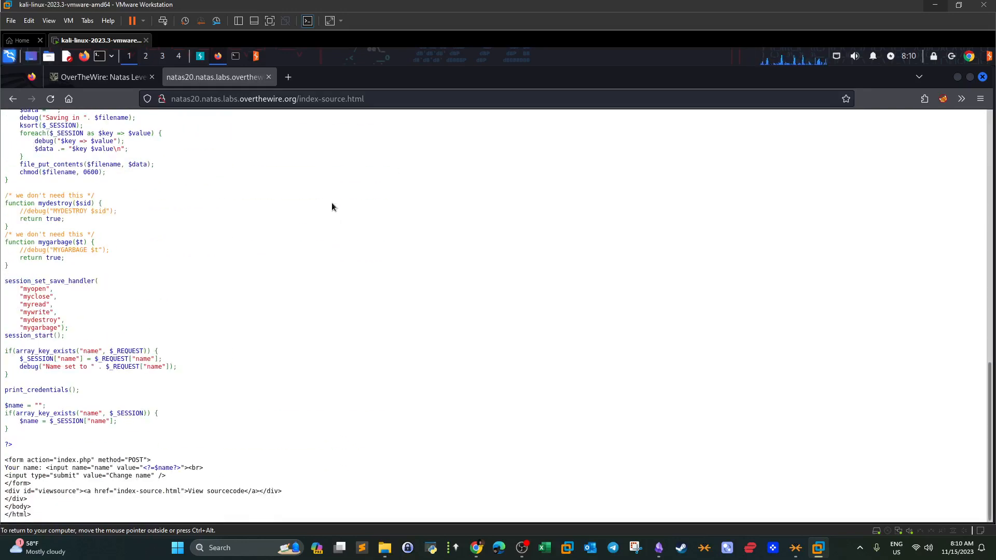
{"action": "mouse_move", "coordinate": [87, 305]}
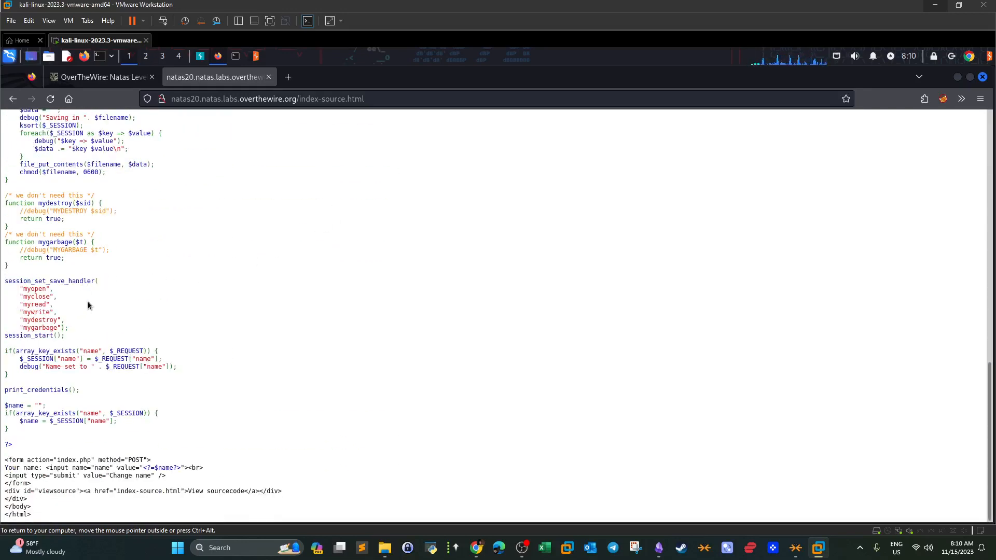
{"action": "double_click", "coordinate": [63, 281]}
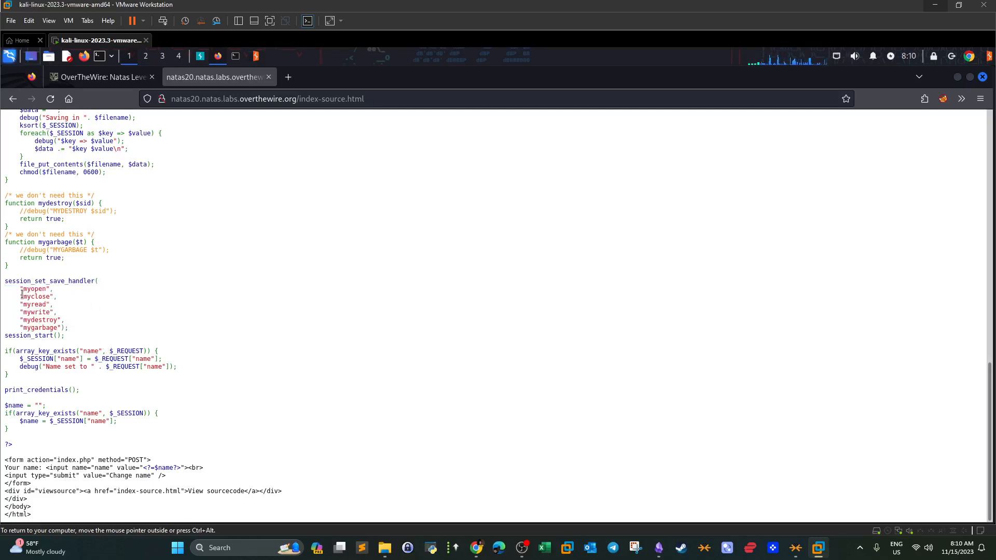
{"action": "left_click_drag", "start_coordinate": [20, 290], "coordinate": [64, 329]}
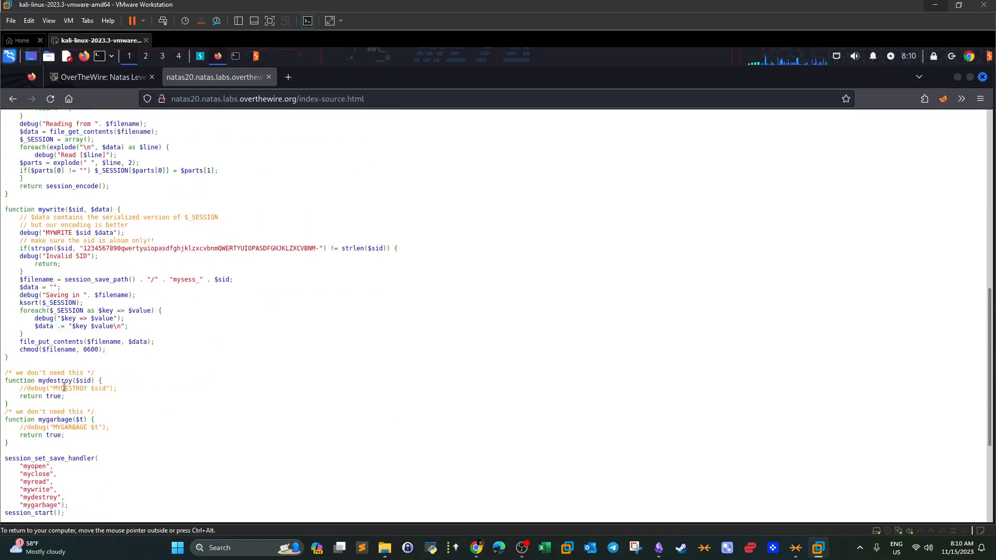
Read further through the session handlers, noting the 'we don't need this' comment.
{"action": "scroll", "scroll_direction": "down", "scroll_amount": 3}
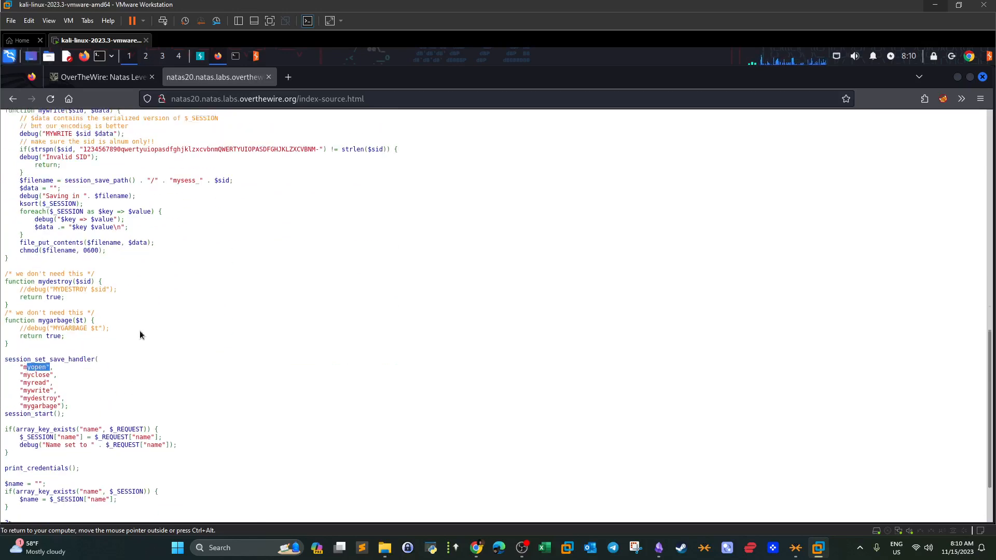
{"action": "scroll", "scroll_direction": "up", "scroll_amount": 3}
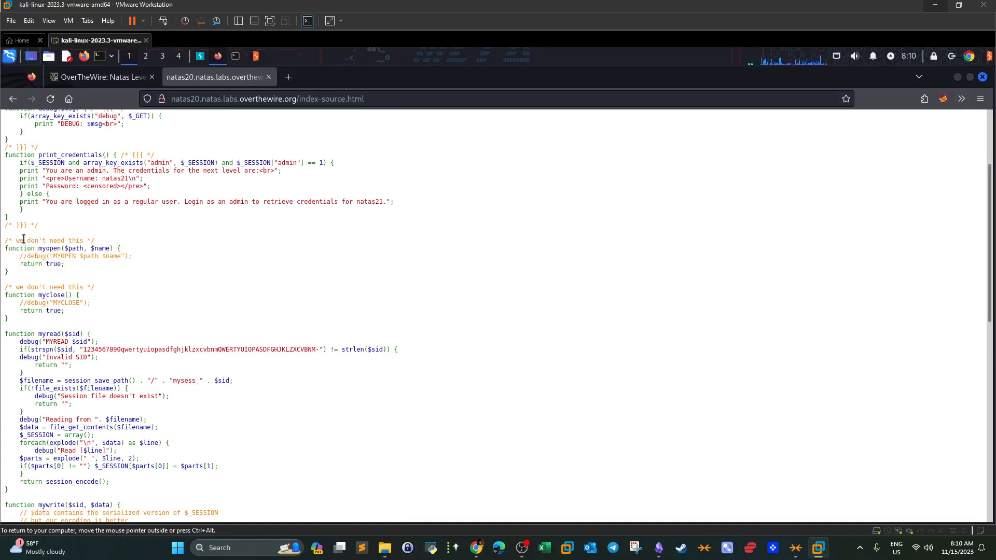
{"action": "double_click", "coordinate": [50, 239]}
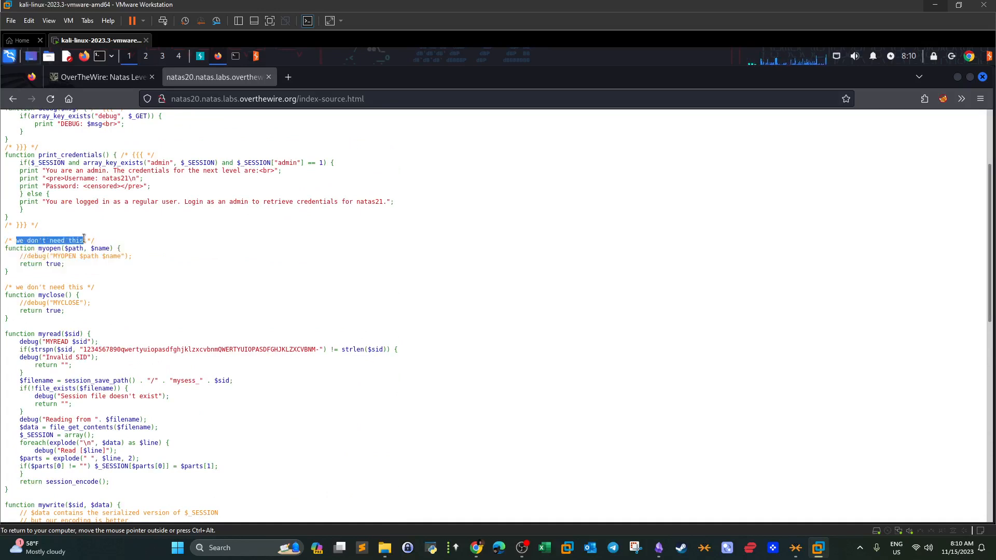
{"action": "scroll", "scroll_direction": "down", "scroll_amount": 3}
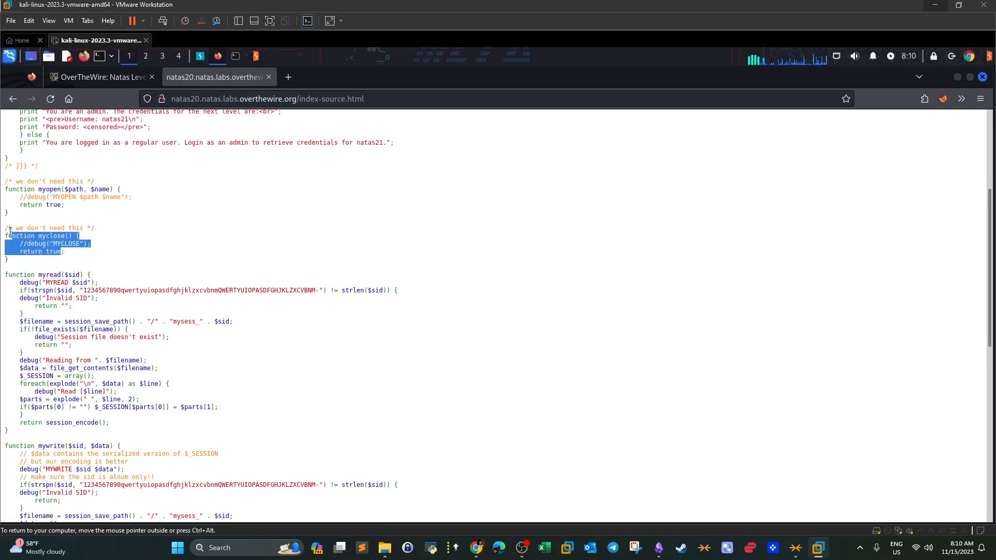
{"action": "left_click", "coordinate": [38, 228]}
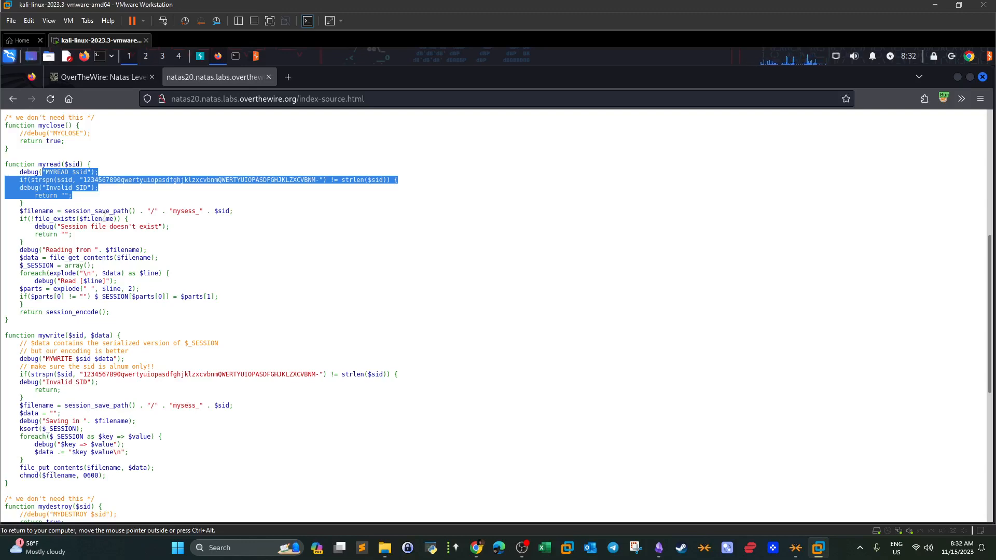
{"action": "scroll", "scroll_direction": "down", "scroll_amount": 3}
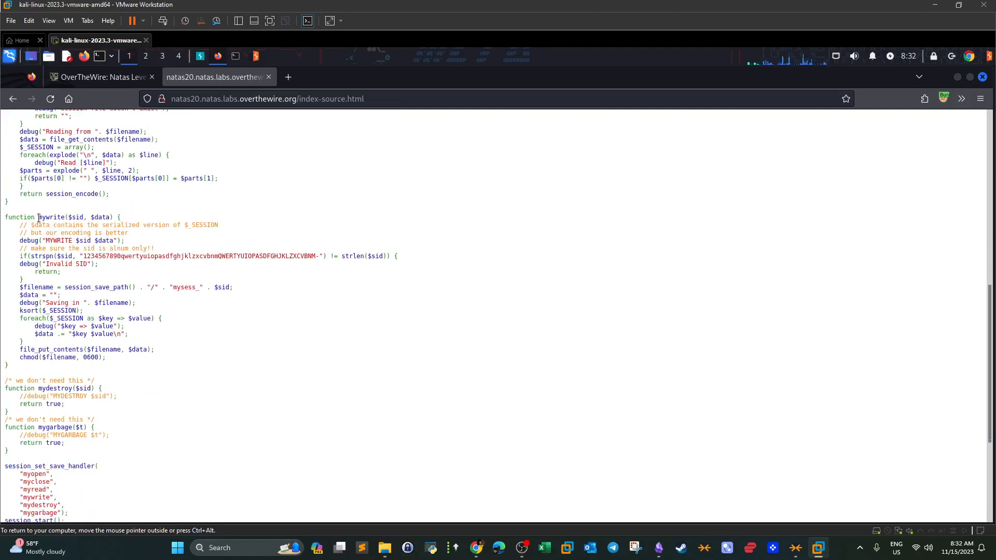
{"action": "double_click", "coordinate": [50, 217]}
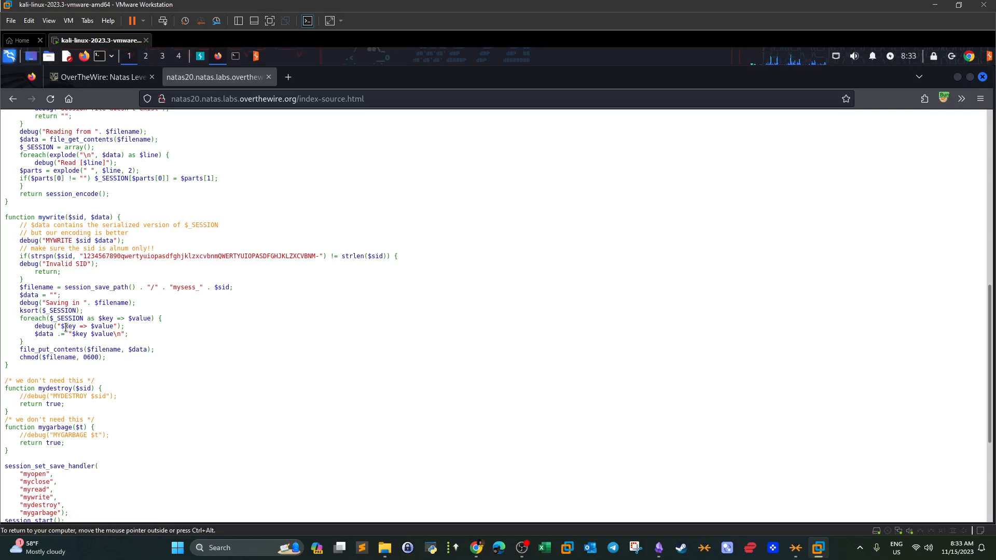
{"action": "double_click", "coordinate": [102, 333]}
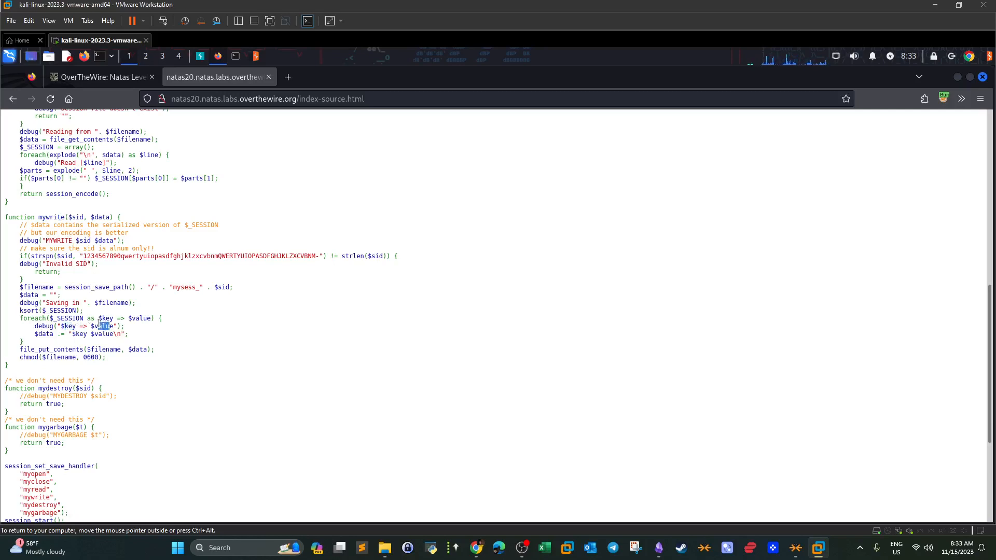
{"action": "double_click", "coordinate": [108, 302]}
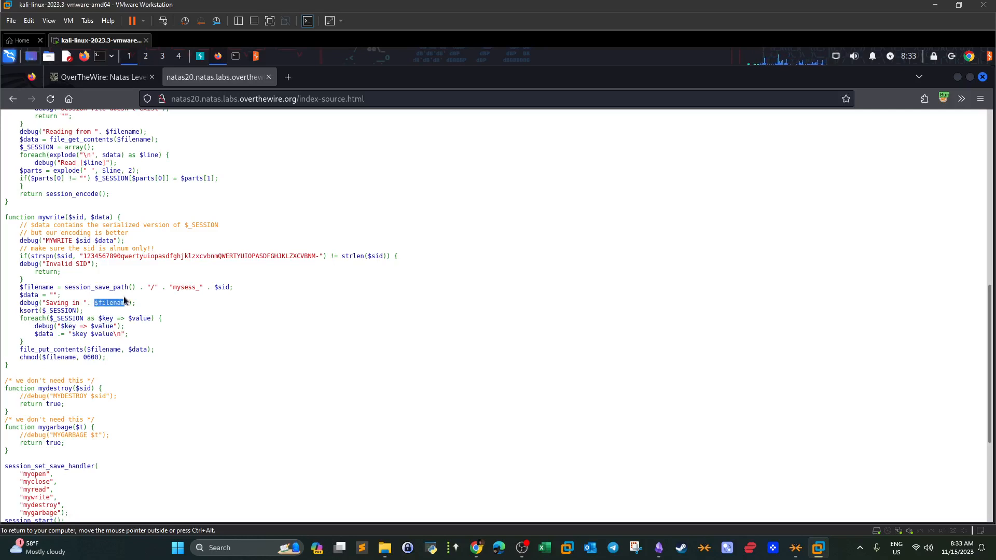
{"action": "mouse_move", "coordinate": [146, 343]}
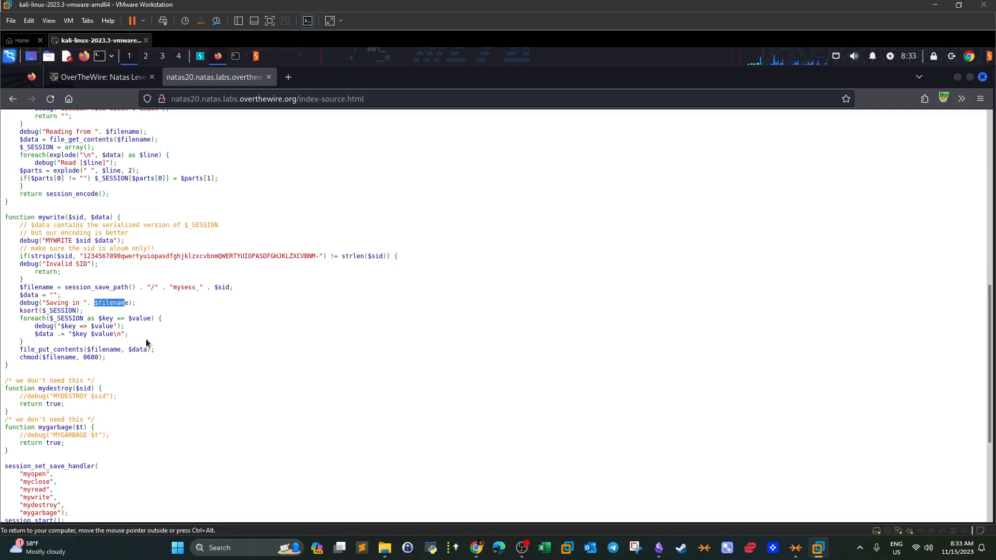
{"action": "mouse_move", "coordinate": [130, 328]}
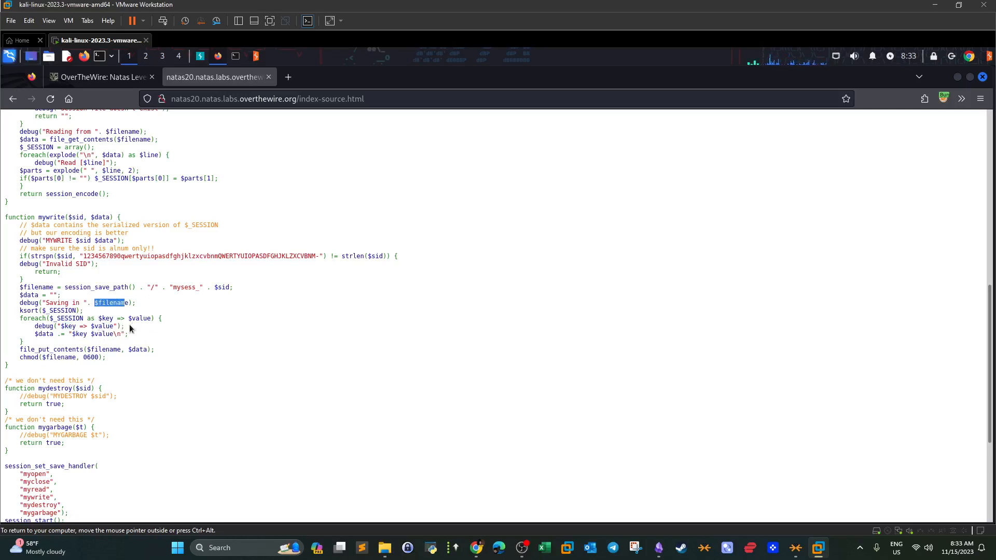
{"action": "mouse_move", "coordinate": [114, 362]}
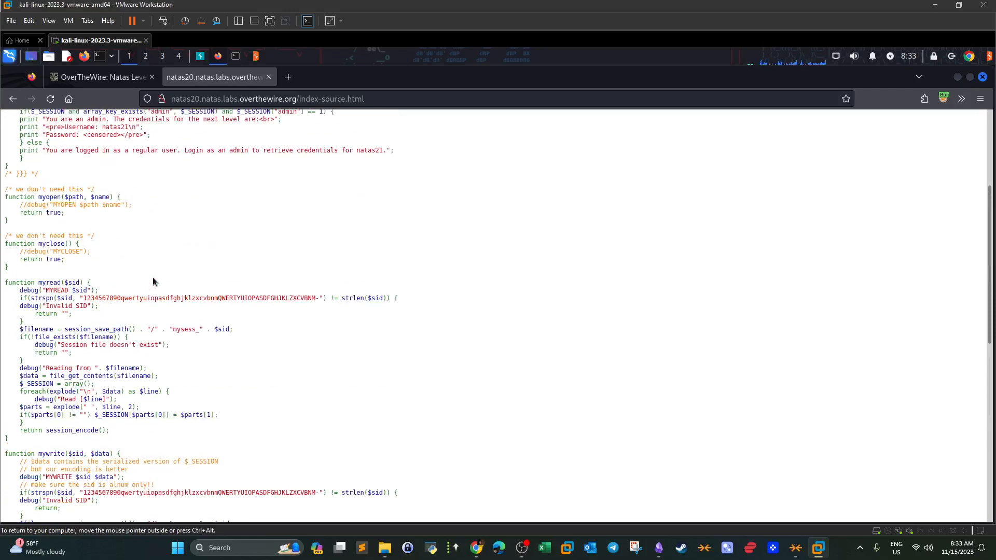
{"action": "scroll", "scroll_direction": "down", "scroll_amount": 3}
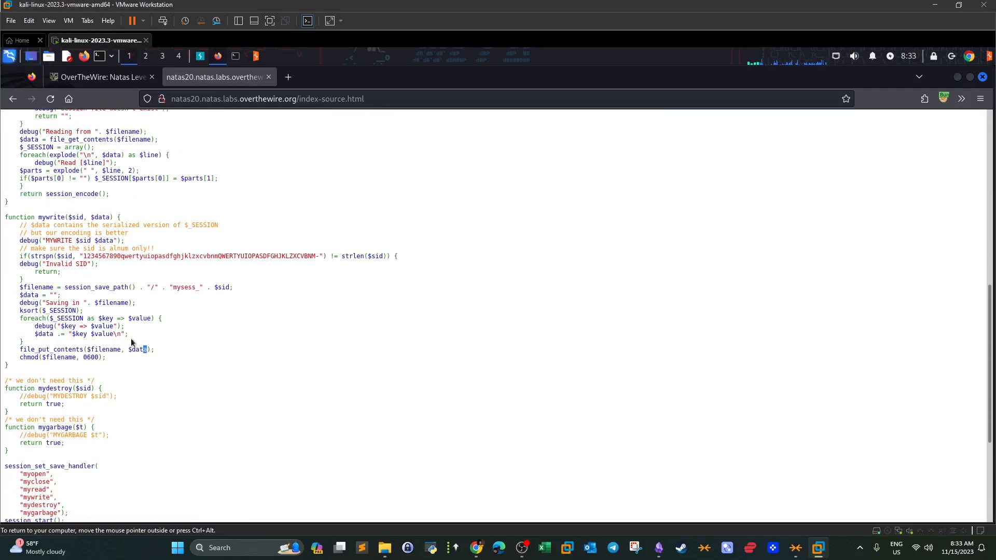
{"action": "double_click", "coordinate": [107, 334]}
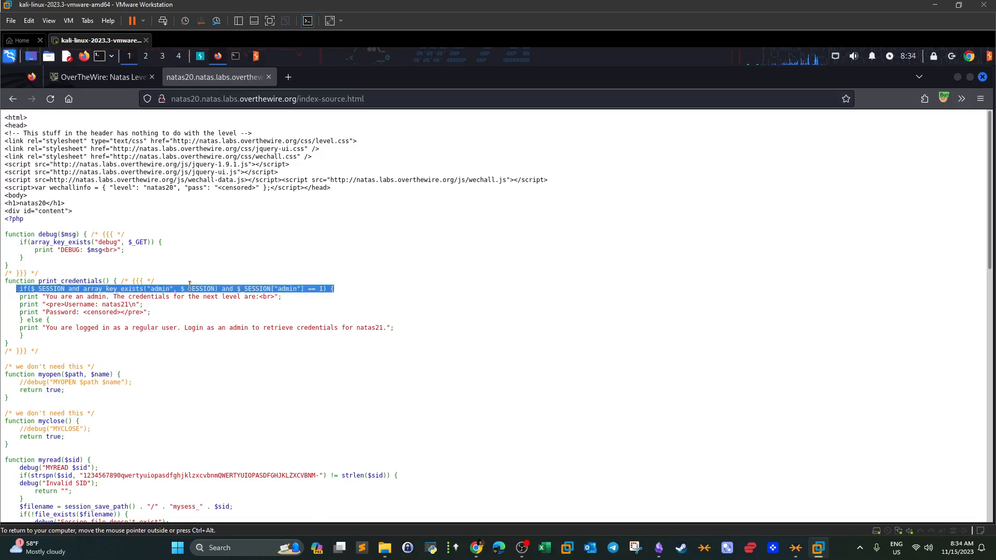
Mark the admin key in the session check and open a new browser tab.
{"action": "left_click", "coordinate": [191, 288]}
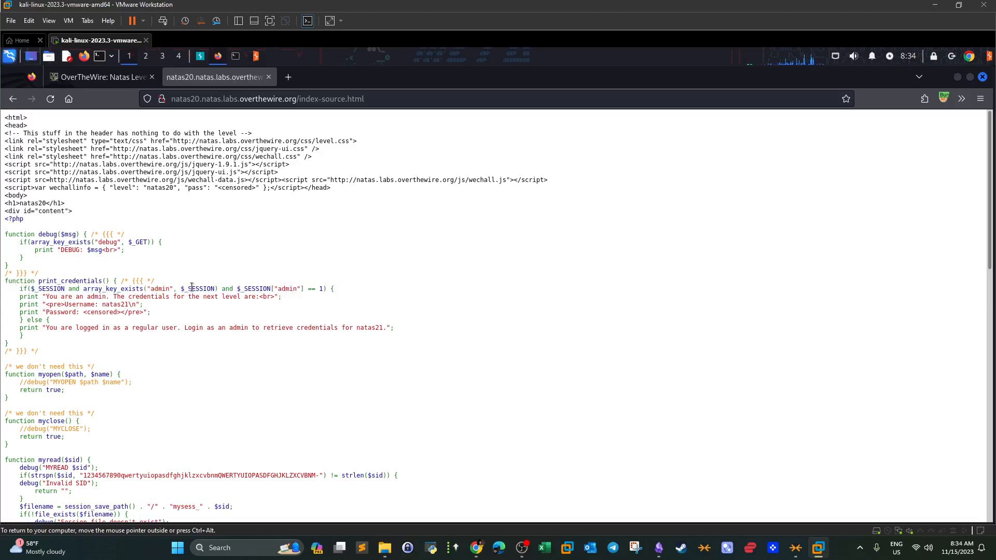
{"action": "left_click_drag", "start_coordinate": [18, 305], "coordinate": [144, 313]}
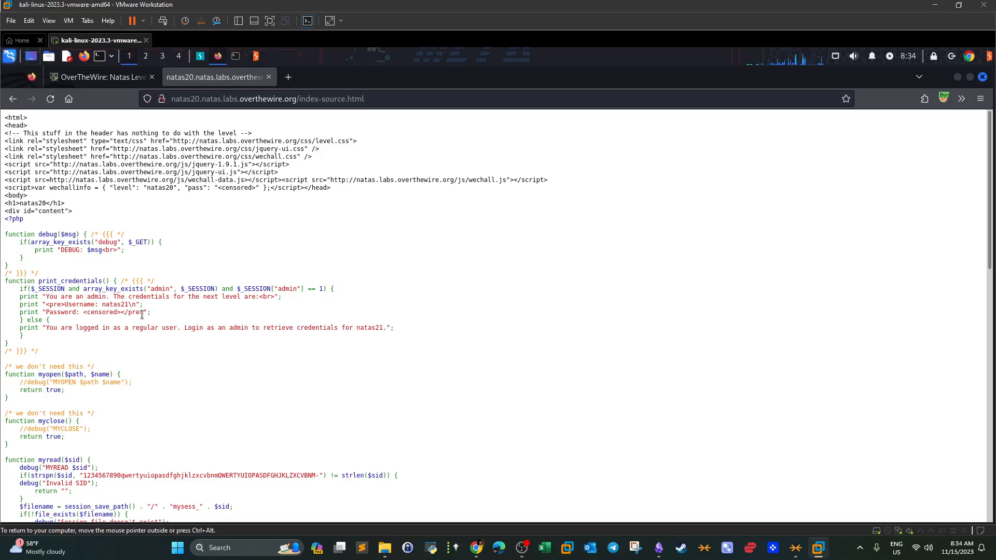
{"action": "mouse_move", "coordinate": [70, 266]}
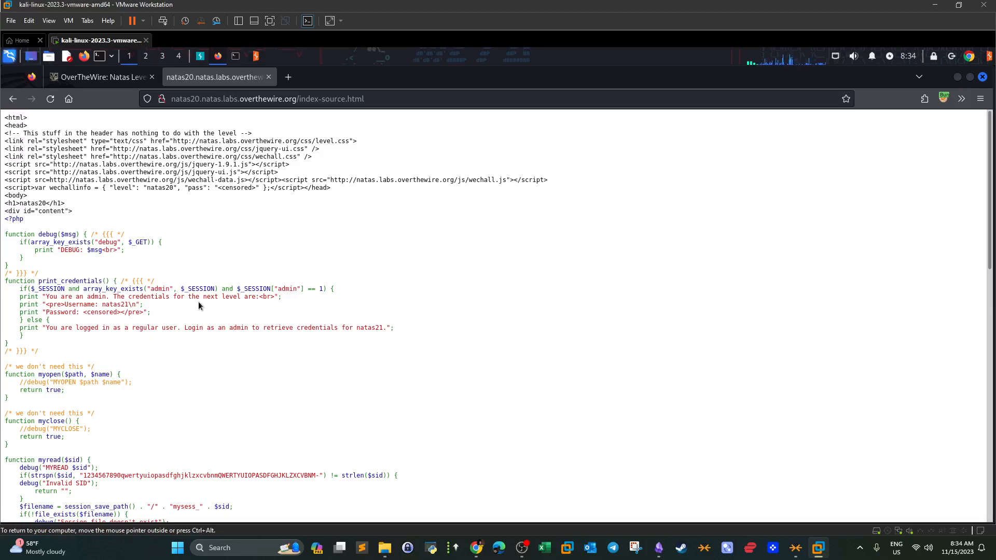
{"action": "double_click", "coordinate": [160, 289]}
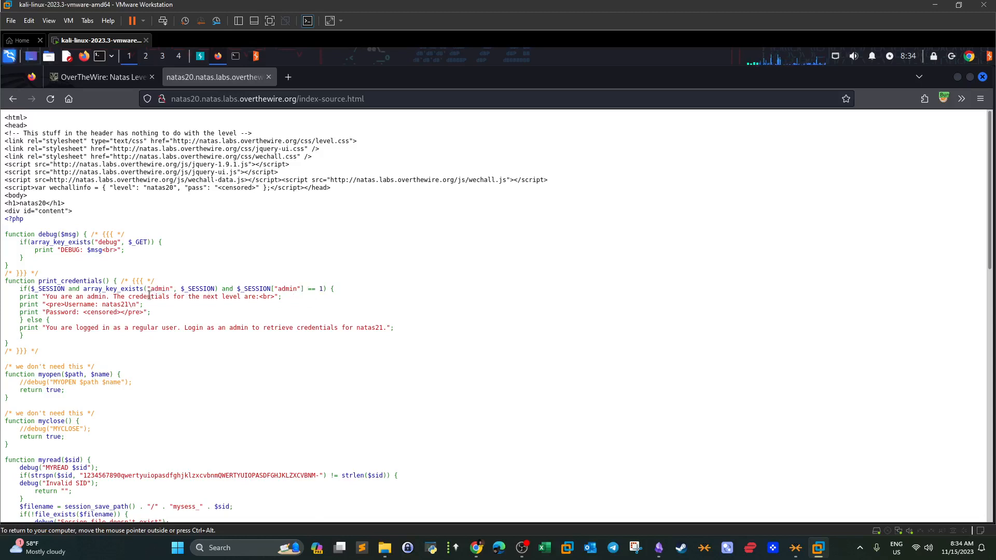
{"action": "double_click", "coordinate": [200, 289]}
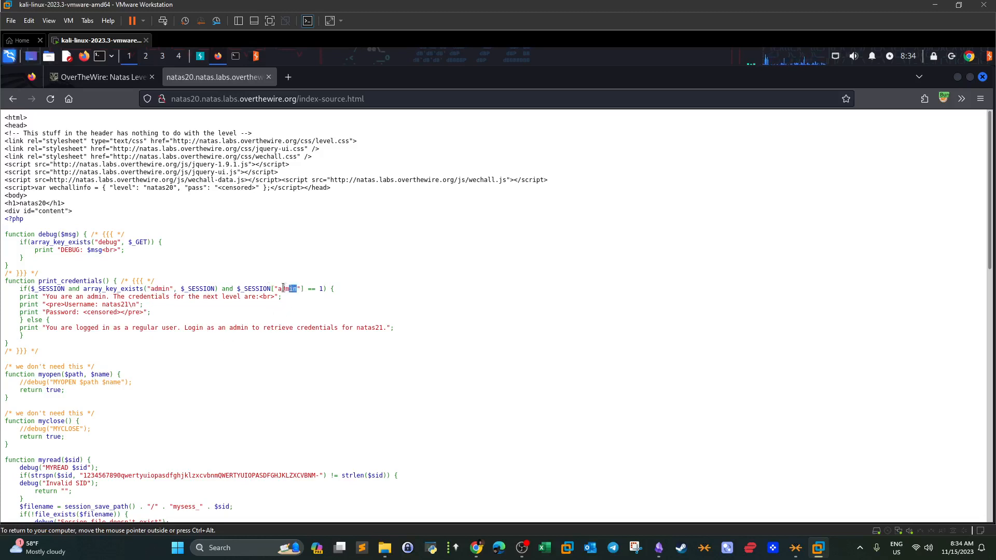
{"action": "double_click", "coordinate": [286, 288]}
{"action": "type", "text": "a"}
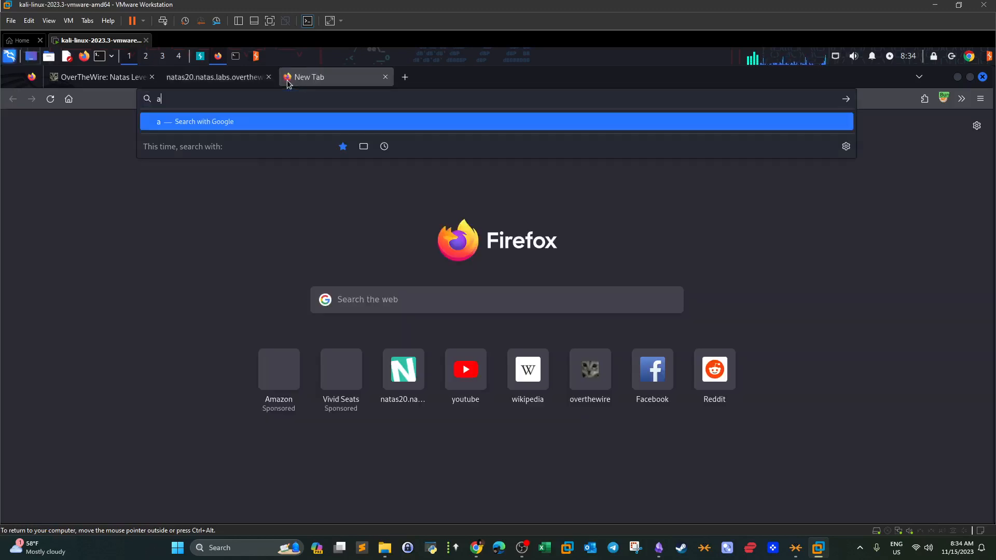
Note 'admin 1' as the required session value and clear the highlighted expression.
{"action": "type", "text": "dmin 1"}
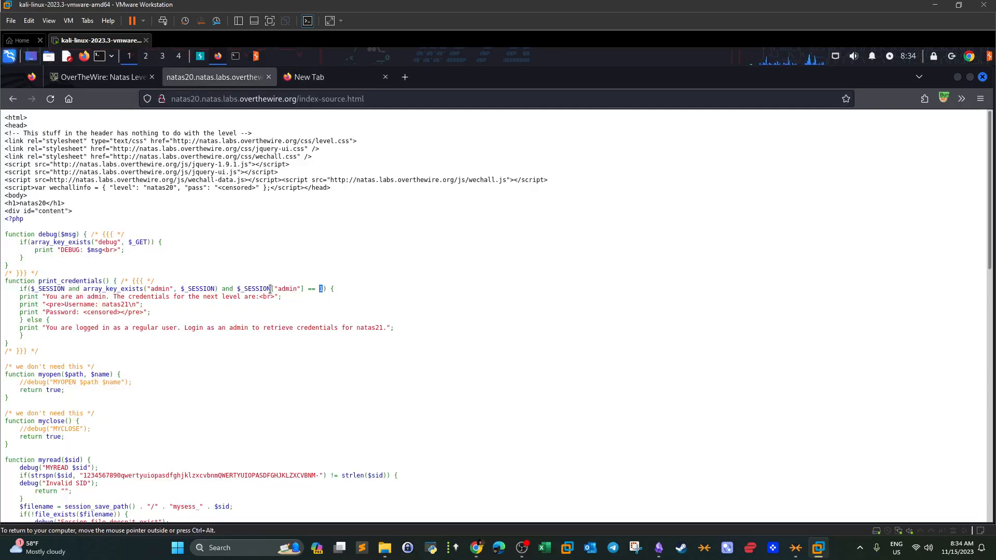
{"action": "double_click", "coordinate": [160, 289]}
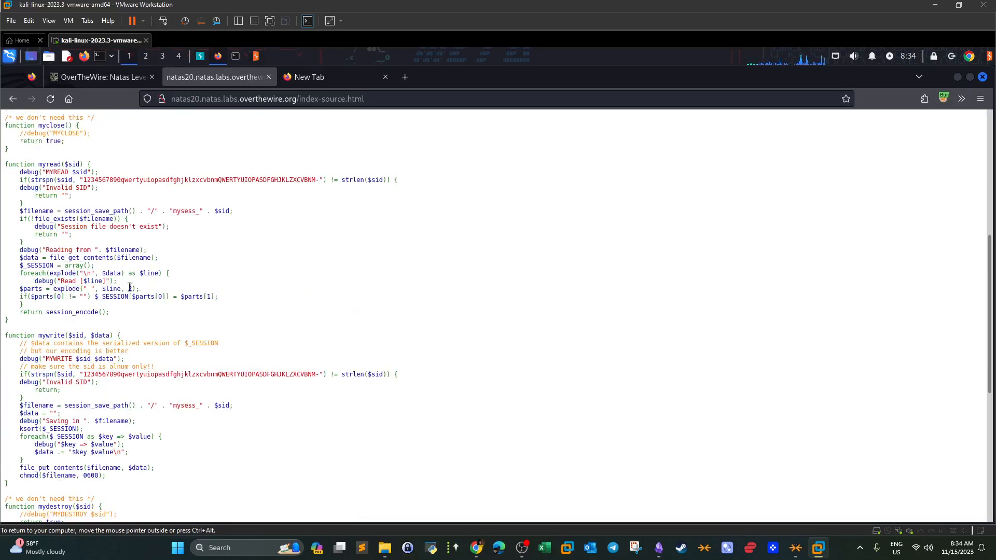
{"action": "scroll", "scroll_direction": "up", "scroll_amount": 3}
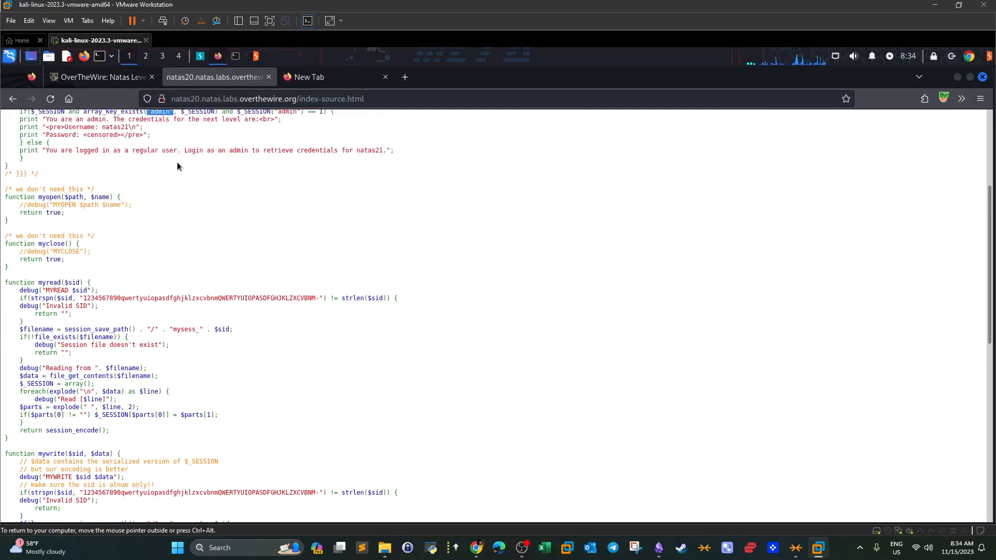
{"action": "scroll", "scroll_direction": "down", "scroll_amount": 3}
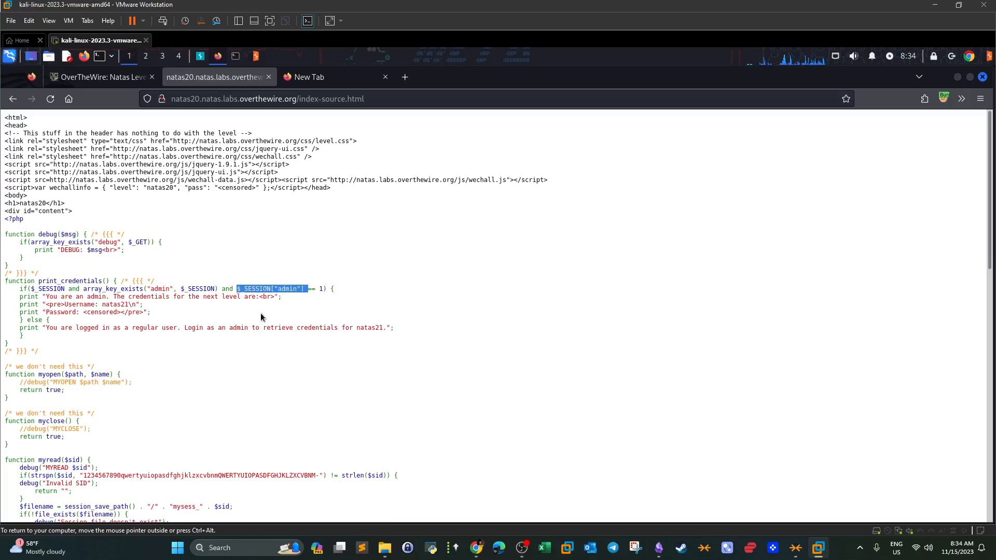
{"action": "left_click", "coordinate": [318, 289]}
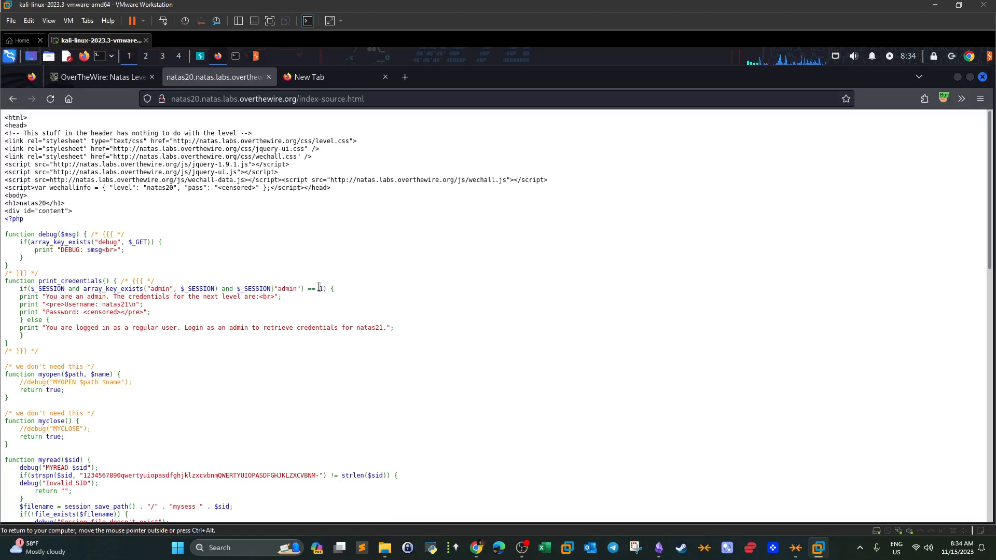
Locate the debug function in the source, then return to the natas20 level page.
{"action": "scroll", "scroll_direction": "down", "scroll_amount": 3}
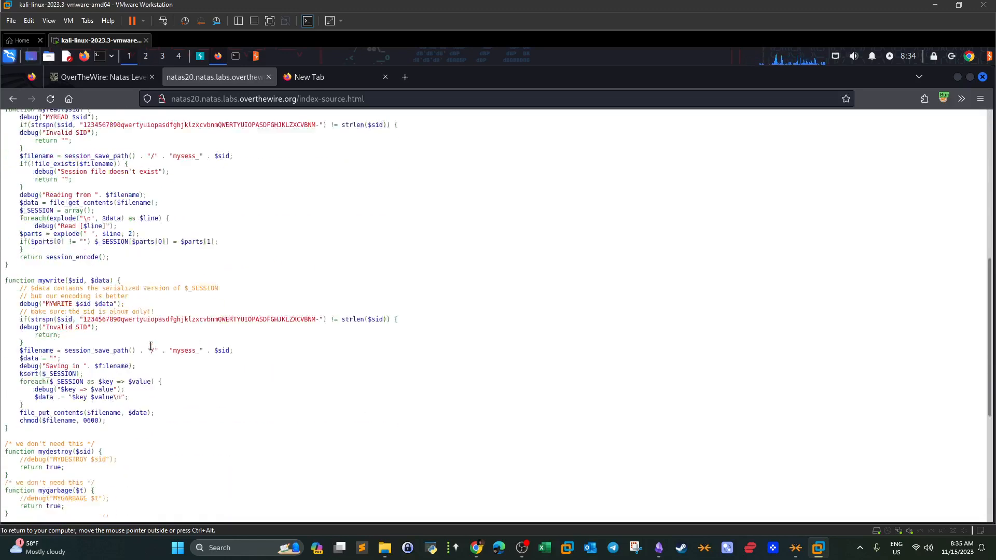
{"action": "scroll", "scroll_direction": "down", "scroll_amount": 3}
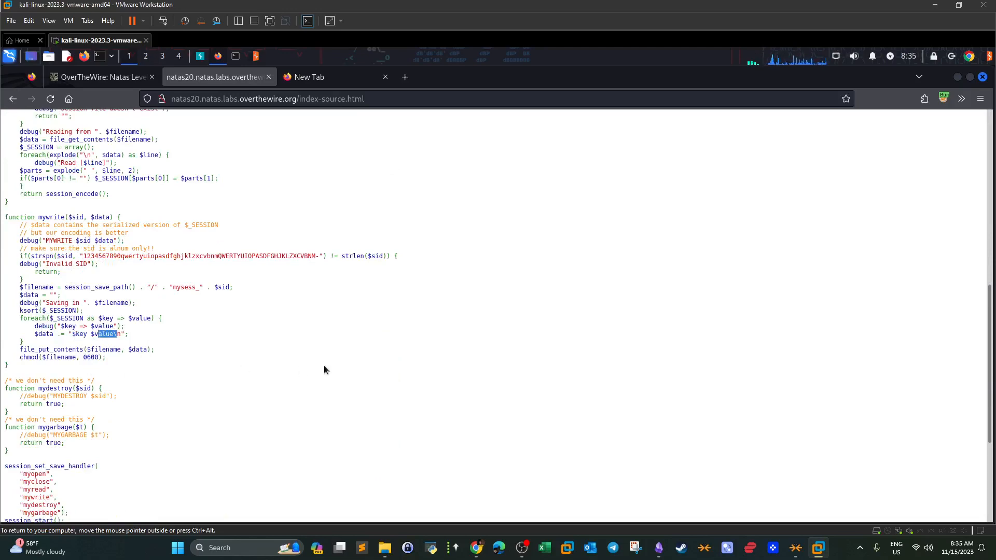
{"action": "mouse_move", "coordinate": [321, 360]}
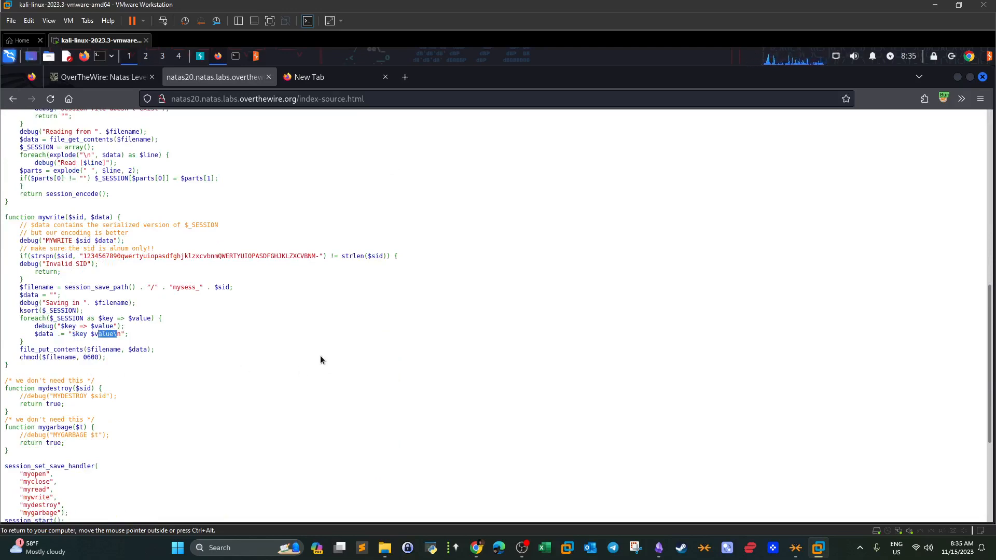
{"action": "scroll", "scroll_direction": "up", "scroll_amount": 3}
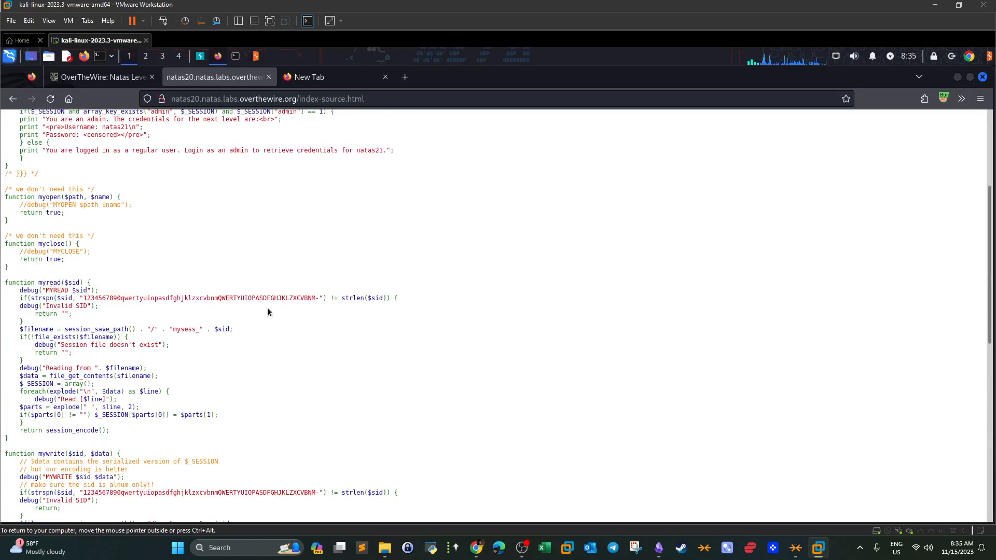
{"action": "scroll", "scroll_direction": "up", "scroll_amount": 3}
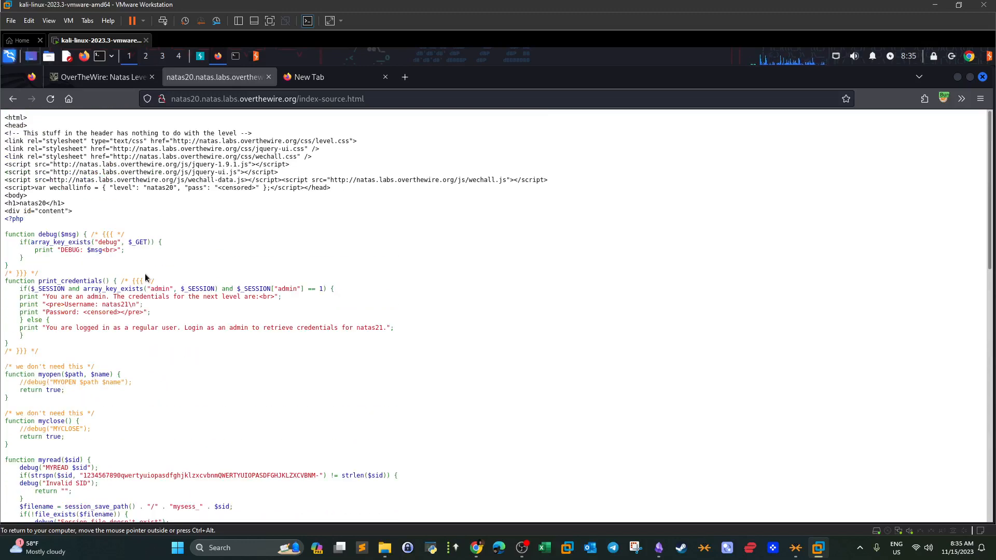
{"action": "double_click", "coordinate": [48, 233]}
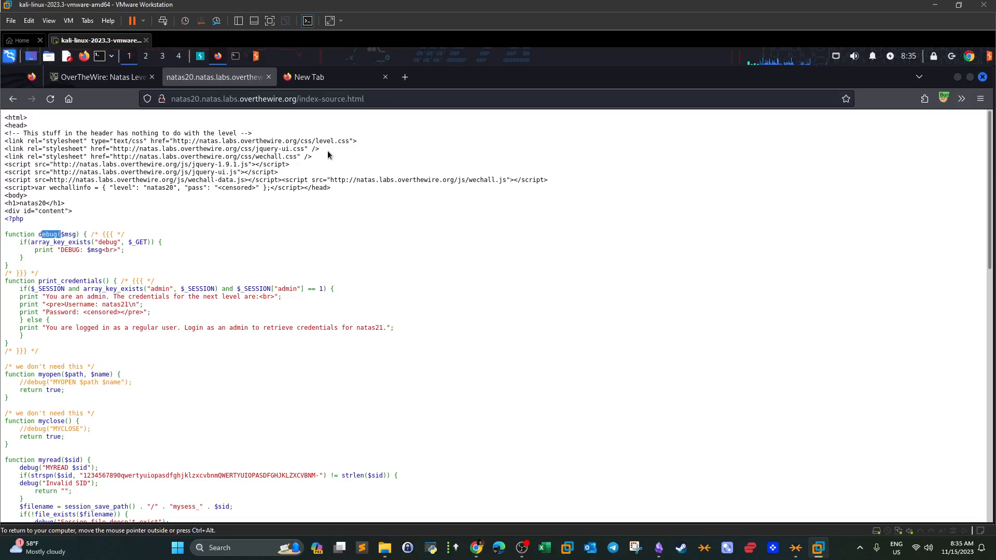
{"action": "left_click", "coordinate": [50, 99]}
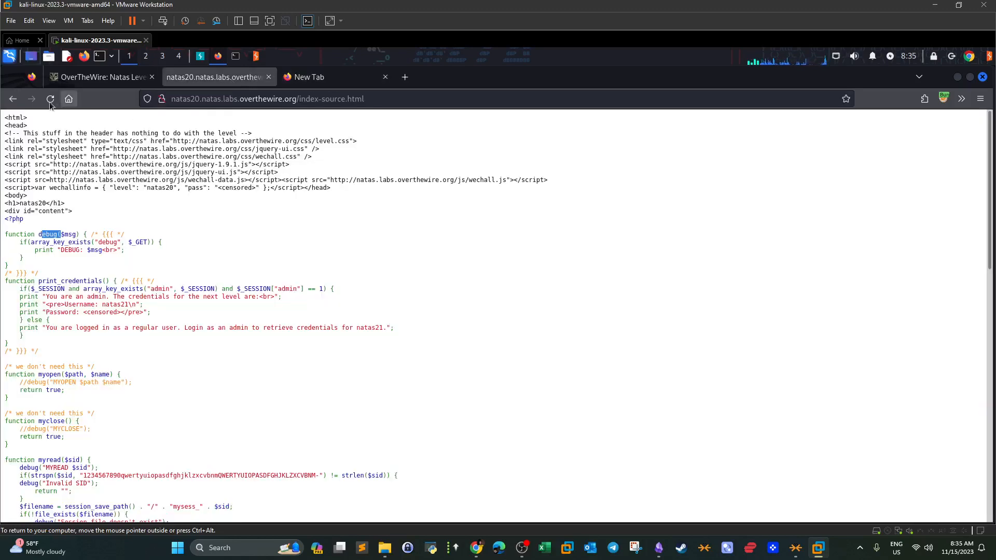
Enter admin in the Your name field on the natas20 page with Burp intercept on.
{"action": "left_click", "coordinate": [267, 99]}
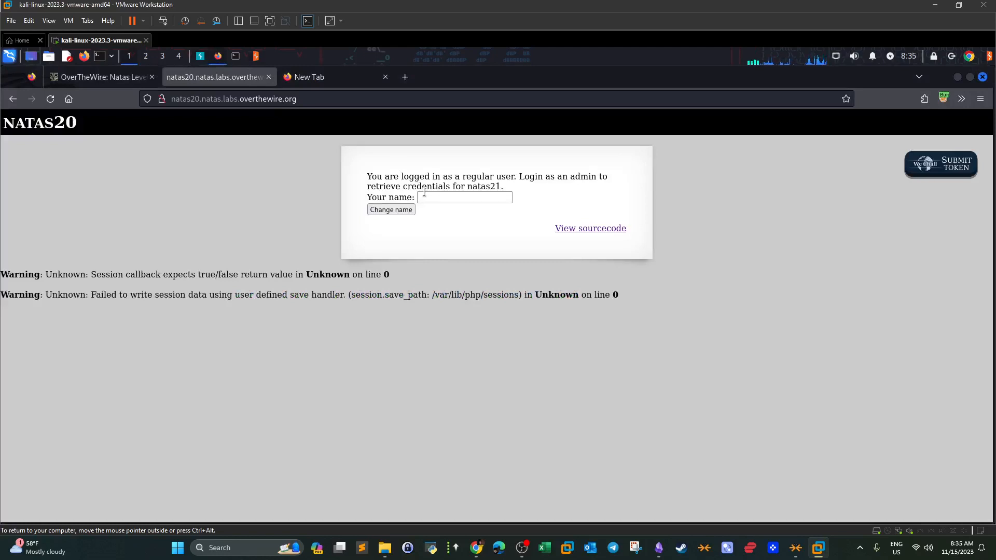
{"action": "left_click", "coordinate": [464, 198]}
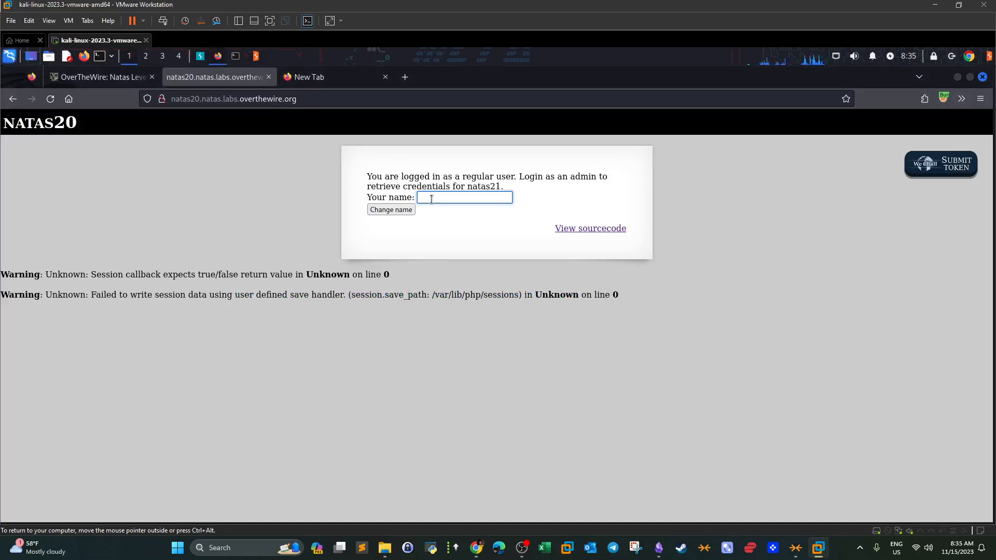
{"action": "type", "text": "admin"}
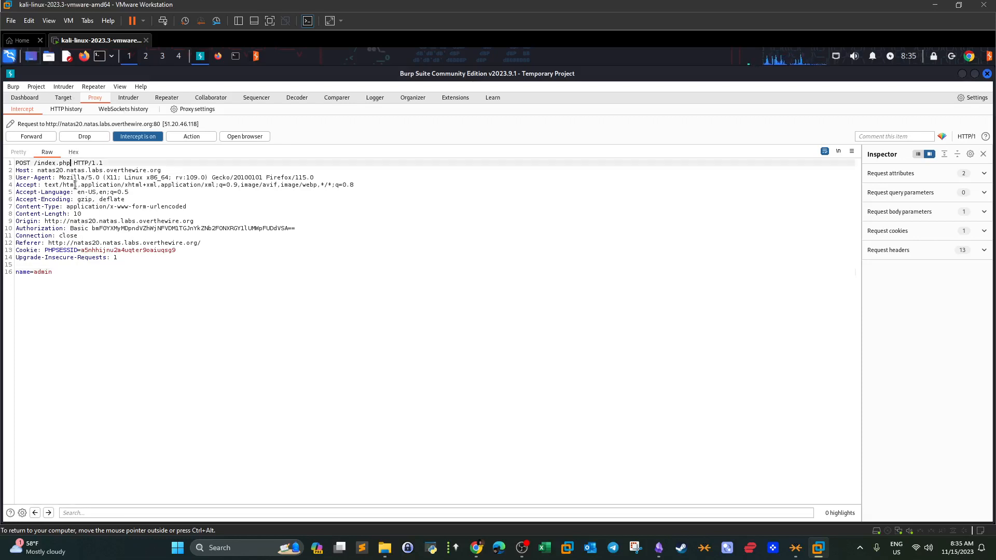
Add ?debug and start the injected value with admin%0A after removing a literal \n.
{"action": "type", "text": "?debug"}
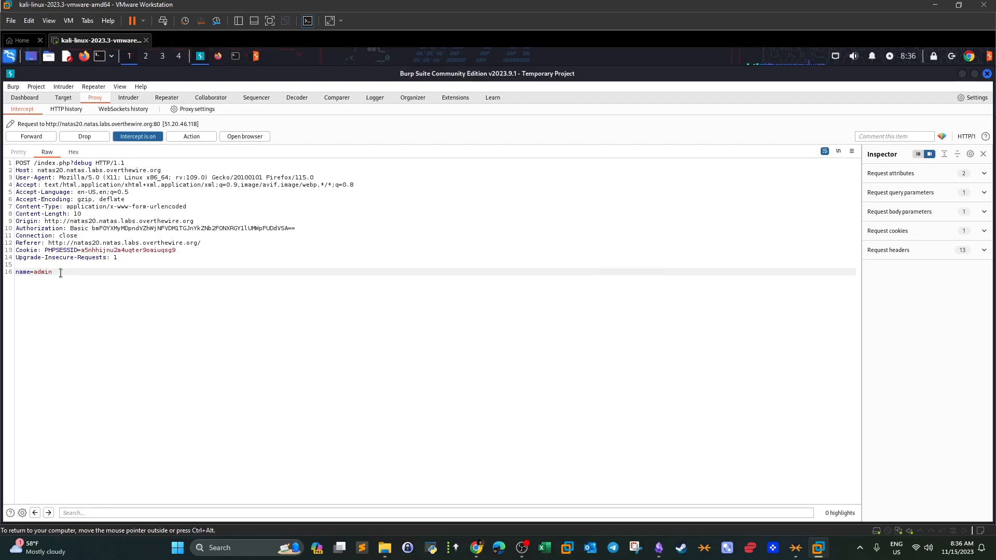
{"action": "type", "text": "\\n"}
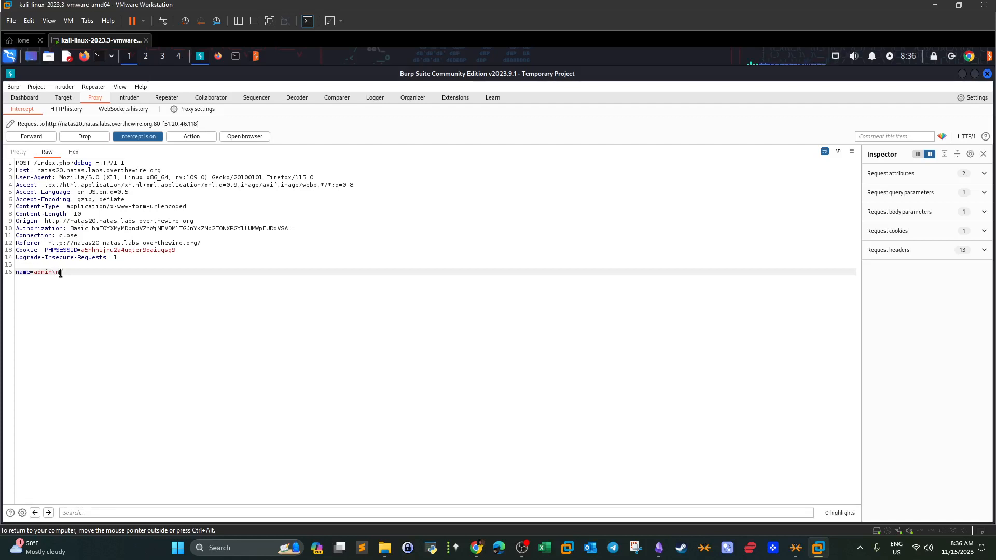
{"action": "key", "text": "BackSpace"}
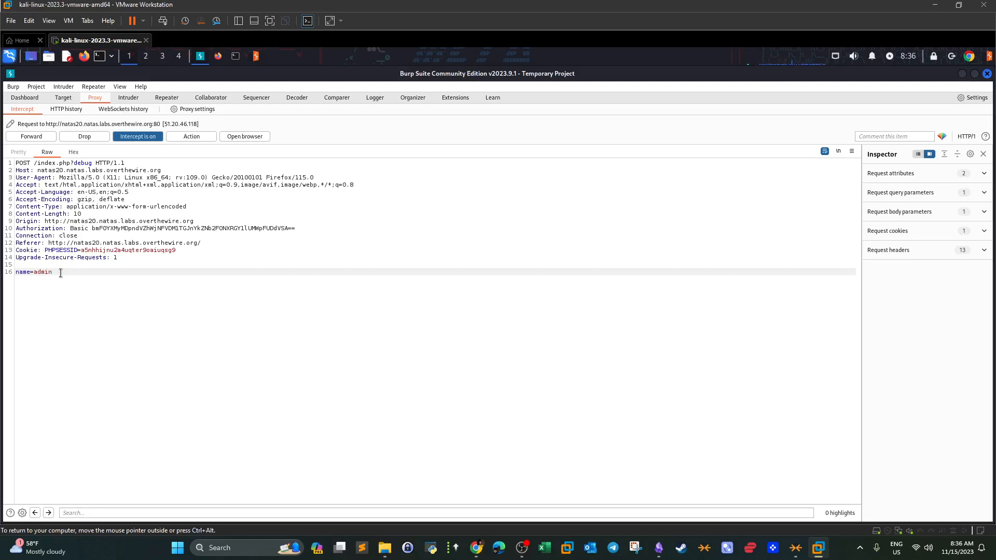
{"action": "type", "text": "%0"}
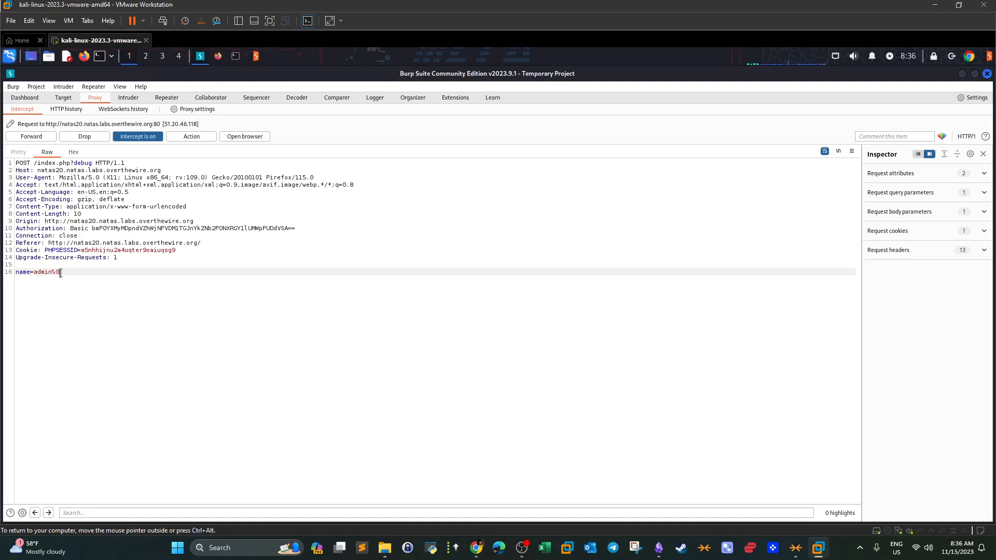
{"action": "type", "text": "A"}
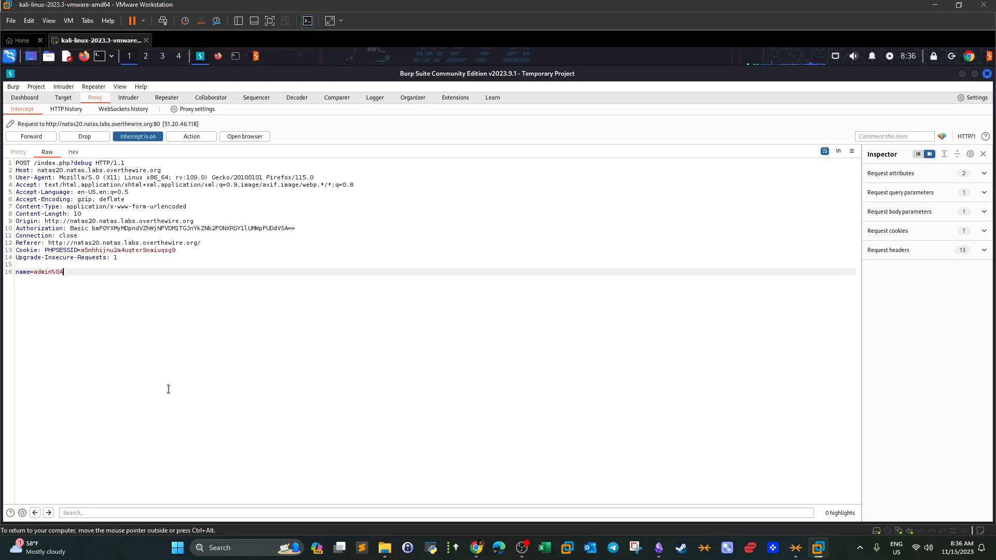
Complete the body as name=admin%0Aadmin%201 and forward the request.
{"action": "type", "text": "admi"}
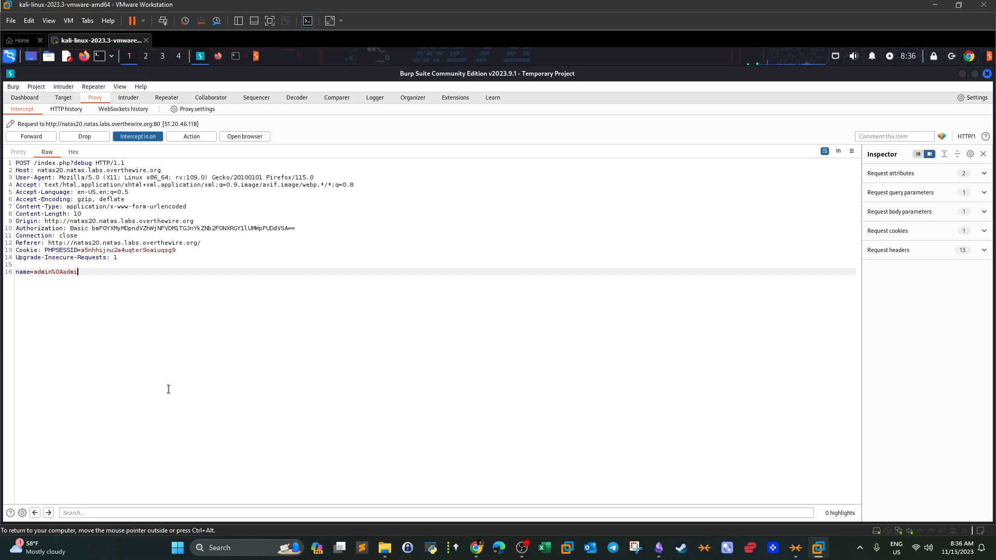
{"action": "type", "text": "n"}
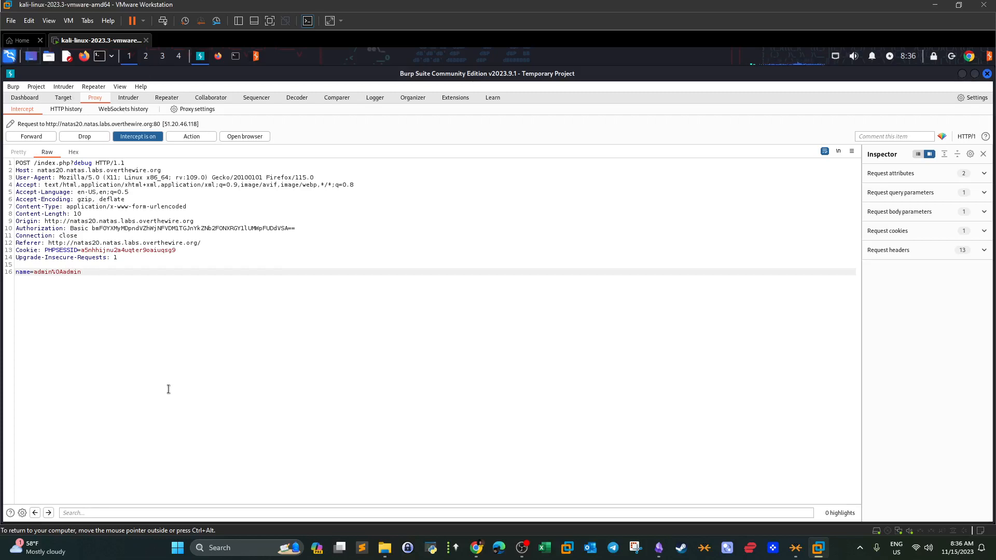
{"action": "type", "text": "%"}
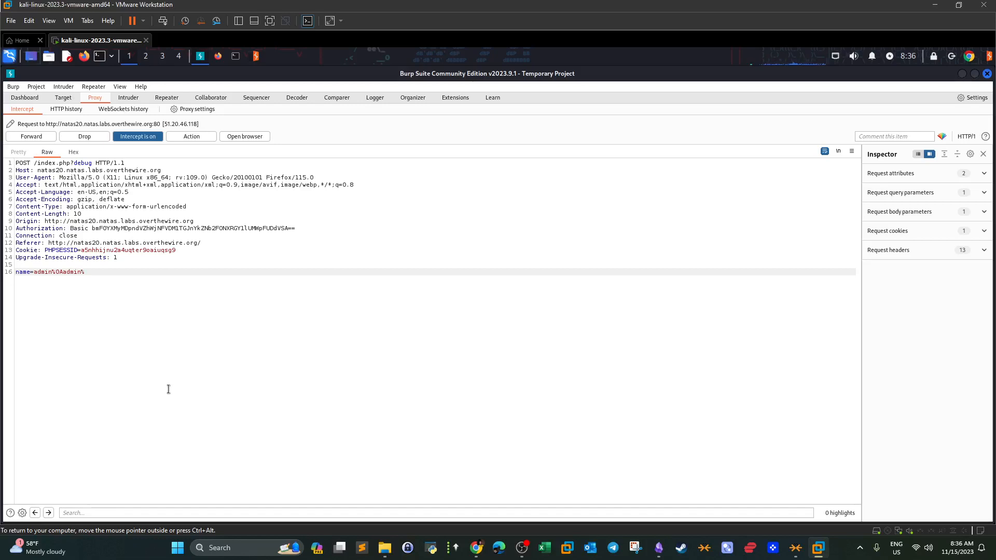
{"action": "type", "text": "20"}
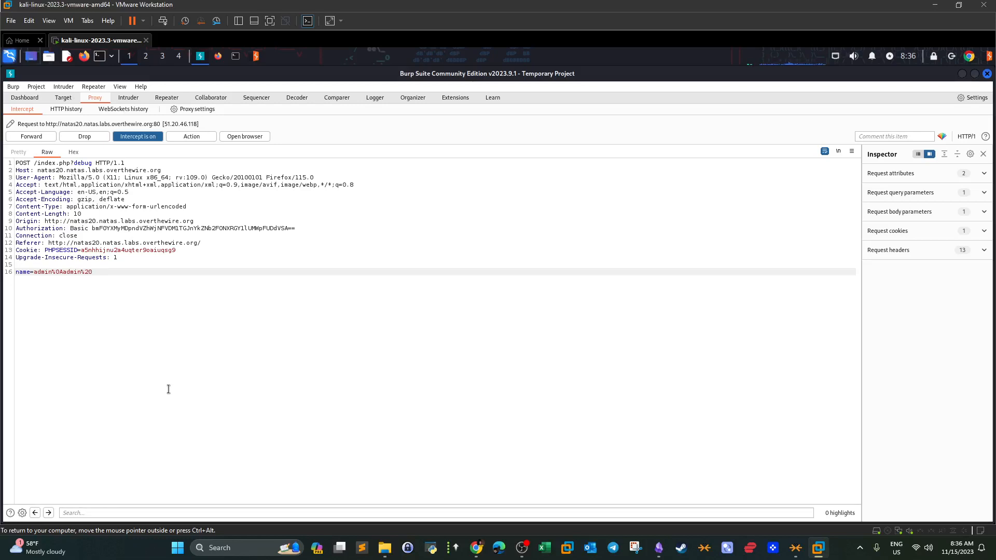
{"action": "type", "text": "1"}
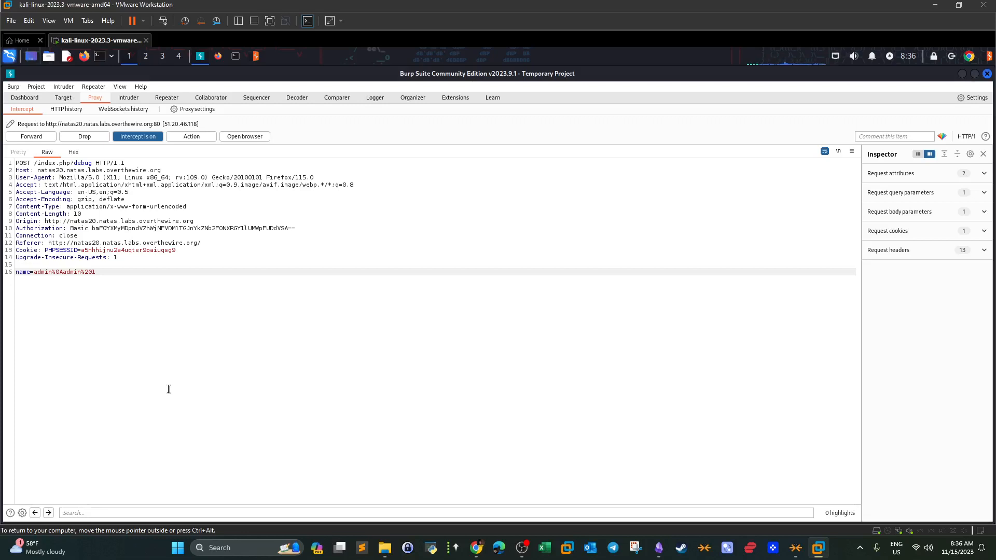
{"action": "right_click", "coordinate": [168, 389]}
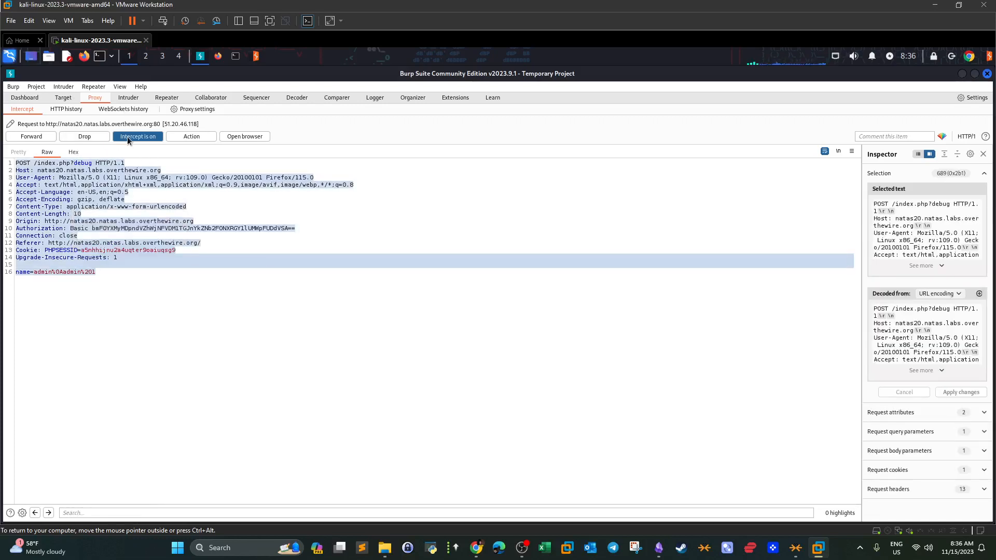
{"action": "left_click", "coordinate": [30, 136]}
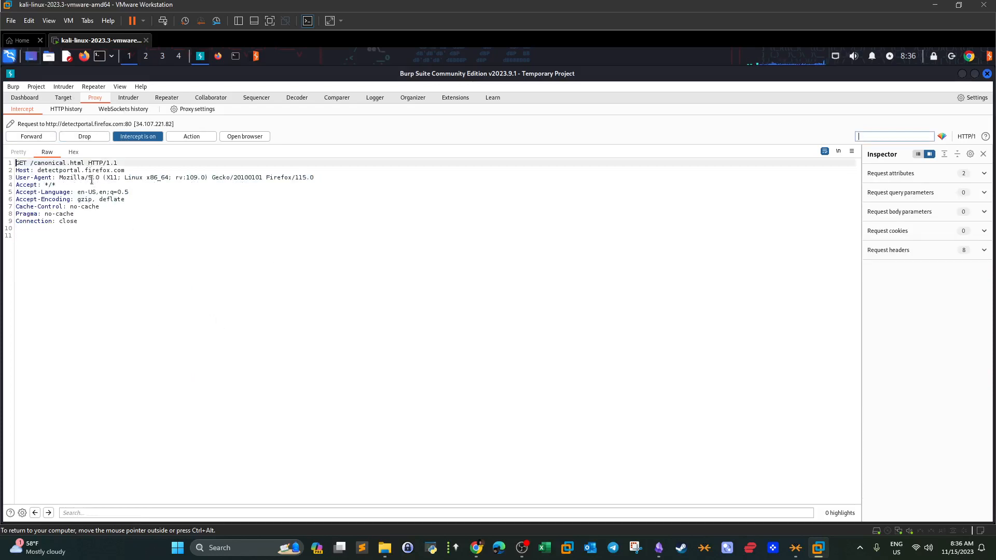
Review natas20 output: name is 'admin admin 1' but still logged in as regular user.
{"action": "left_click", "coordinate": [137, 136]}
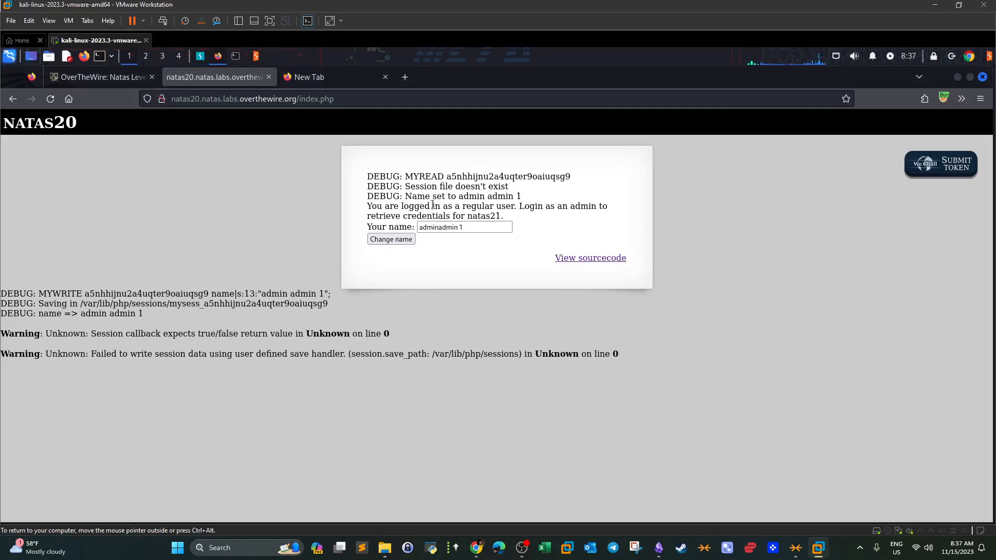
{"action": "left_click_drag", "start_coordinate": [368, 176], "coordinate": [512, 188]}
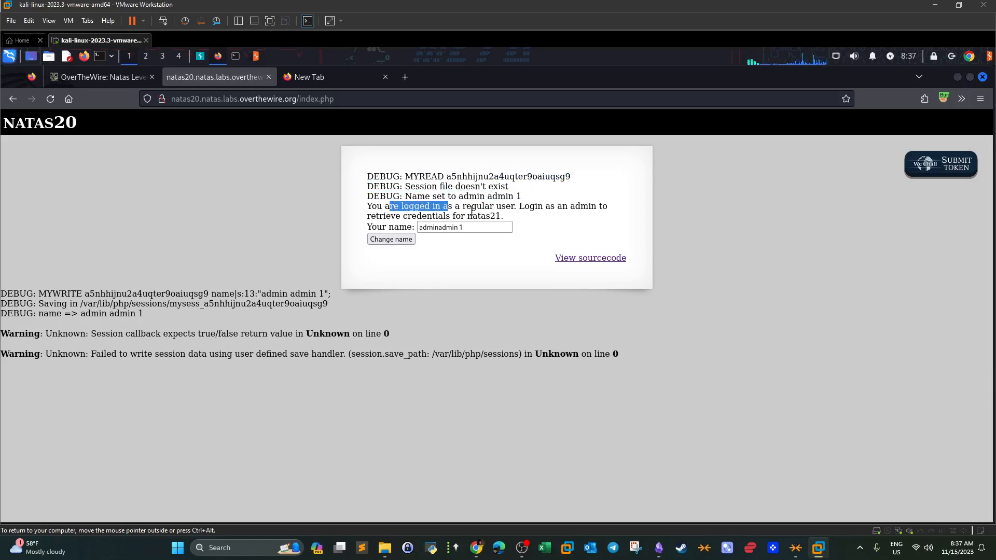
{"action": "left_click_drag", "start_coordinate": [447, 206], "coordinate": [562, 205]}
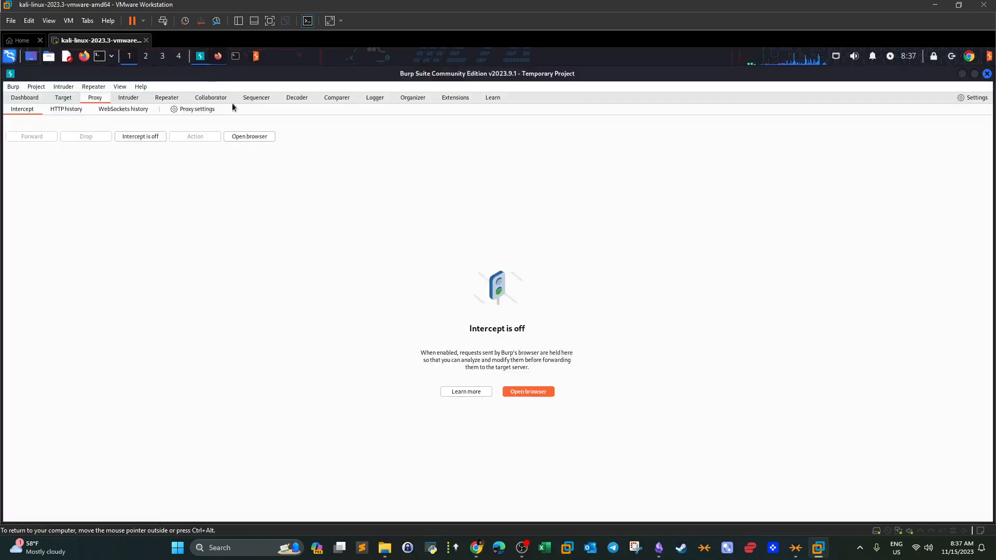
Toggle interception and resubmit the form so Burp holds a POST with name=adminadmin+1.
{"action": "left_click", "coordinate": [138, 136]}
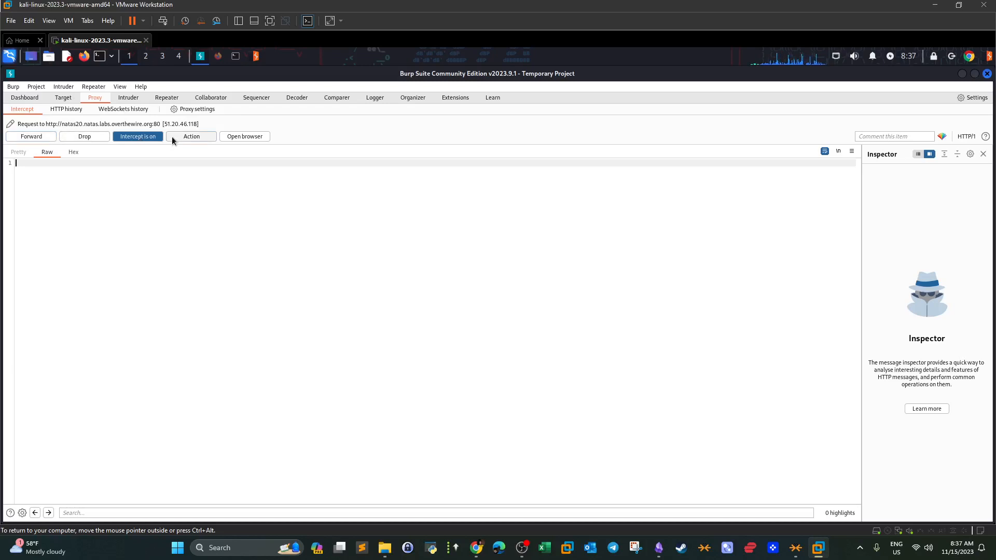
{"action": "left_click", "coordinate": [137, 136]}
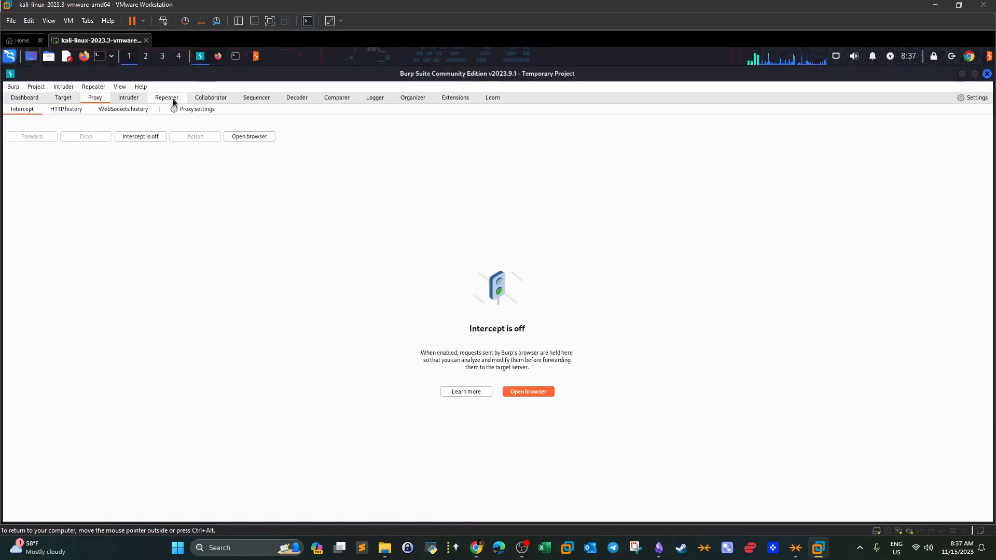
{"action": "left_click", "coordinate": [217, 57]}
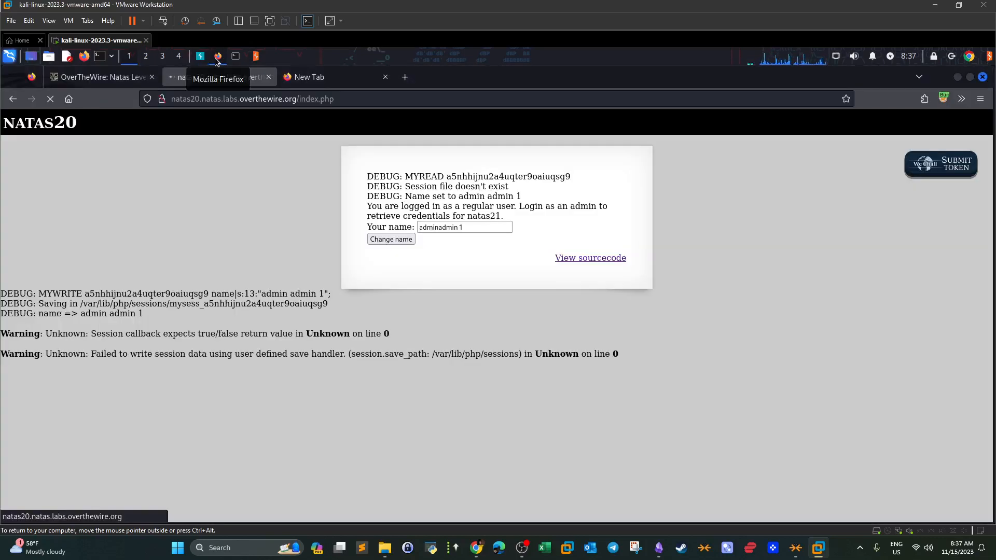
{"action": "mouse_move", "coordinate": [887, 92]}
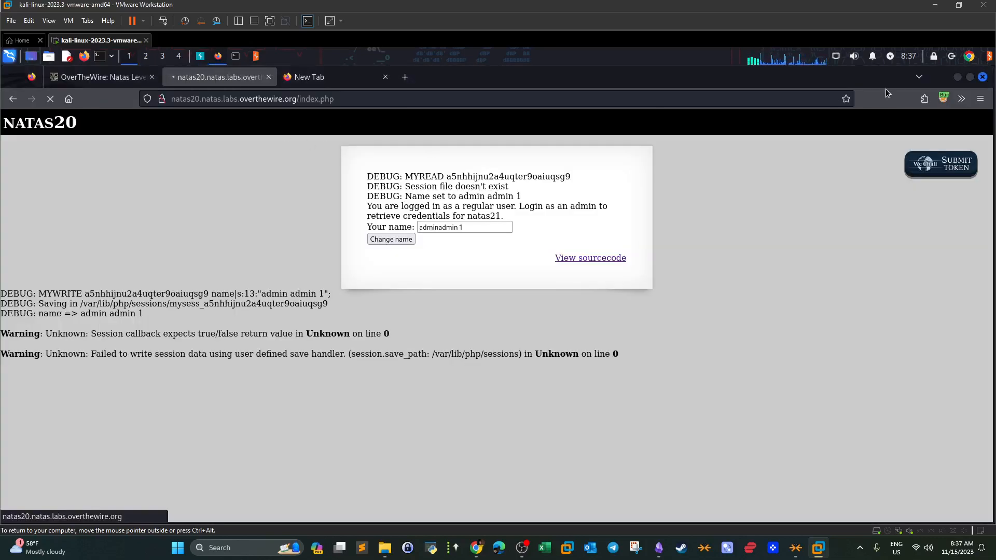
{"action": "left_click", "coordinate": [942, 98]}
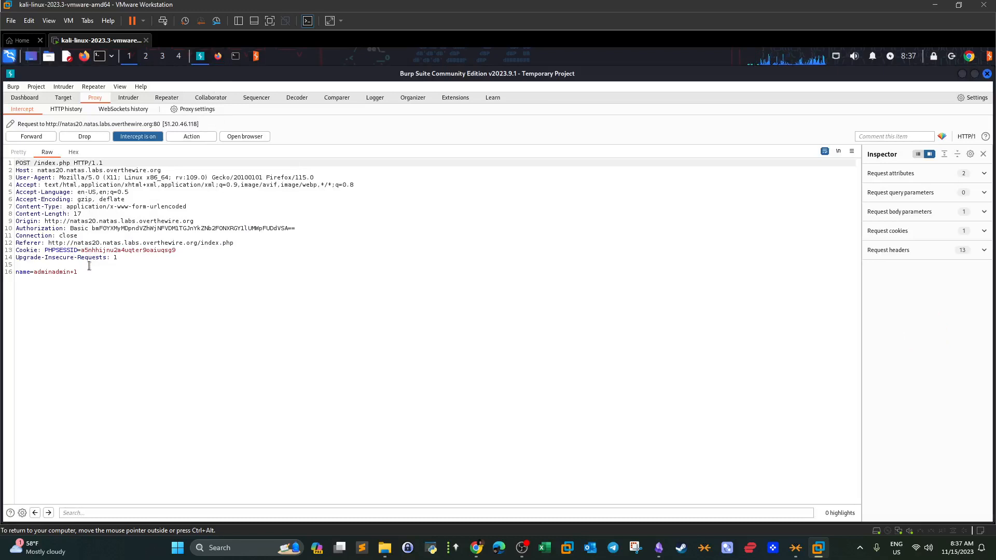
Make the request a GET to /index.php?debug with name=admin%0Aadmin%201 and forward it.
{"action": "left_click_drag", "start_coordinate": [30, 272], "coordinate": [77, 272]}
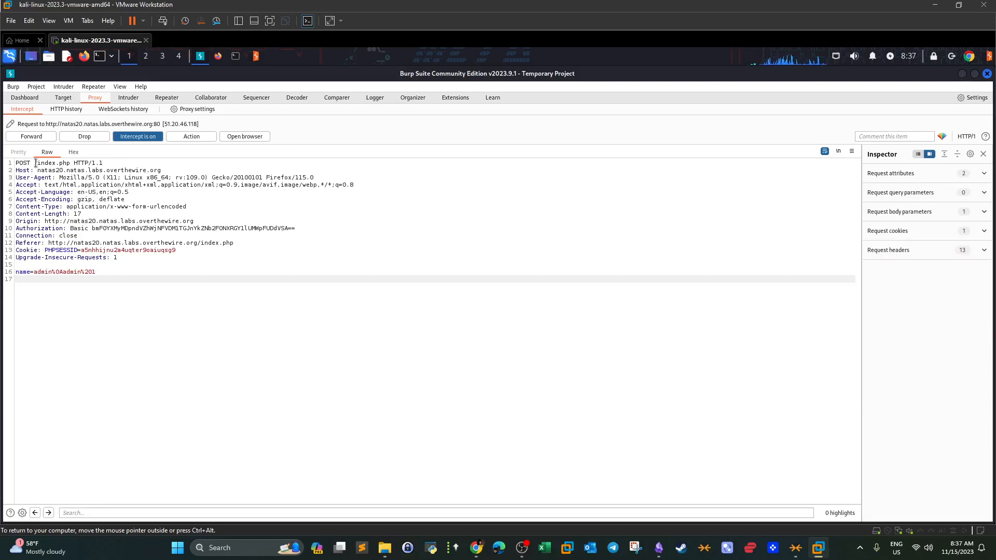
{"action": "double_click", "coordinate": [22, 163]}
{"action": "type", "text": "GE"}
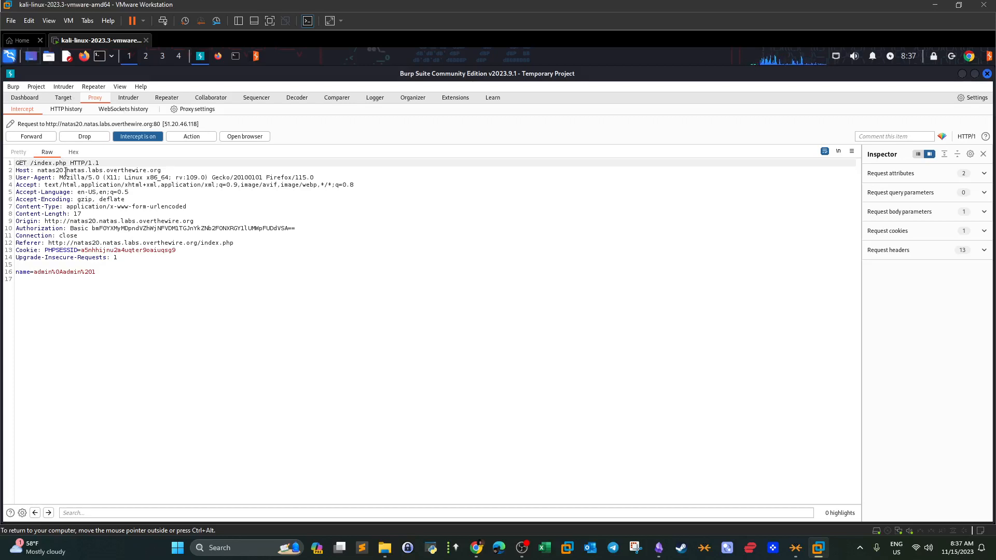
{"action": "type", "text": "?debug"}
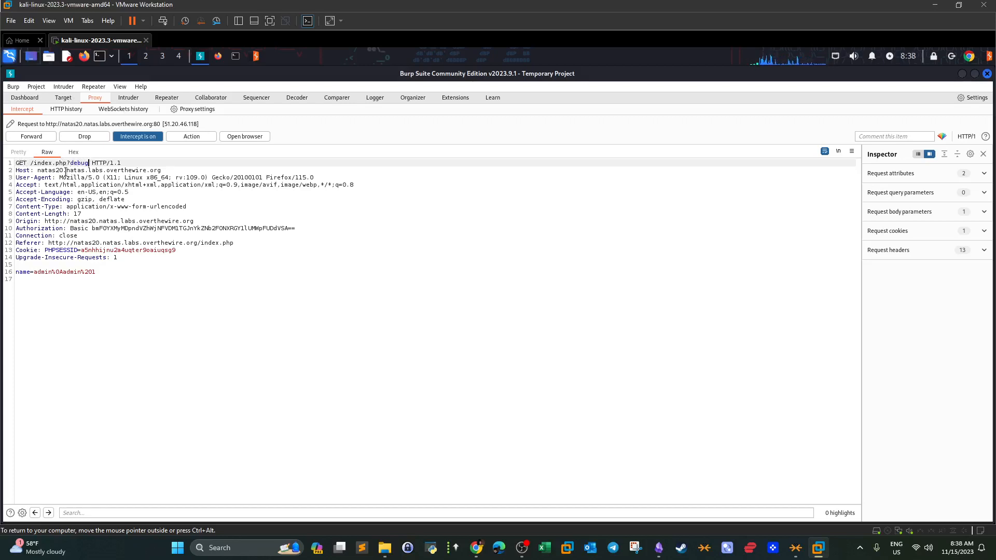
{"action": "left_click_drag", "start_coordinate": [19, 163], "coordinate": [114, 271]}
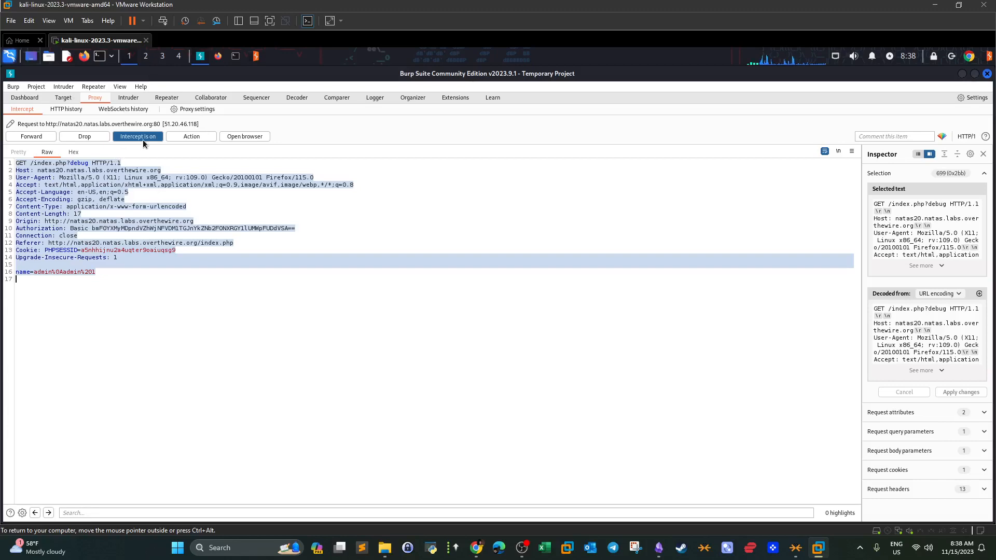
{"action": "left_click", "coordinate": [30, 136]}
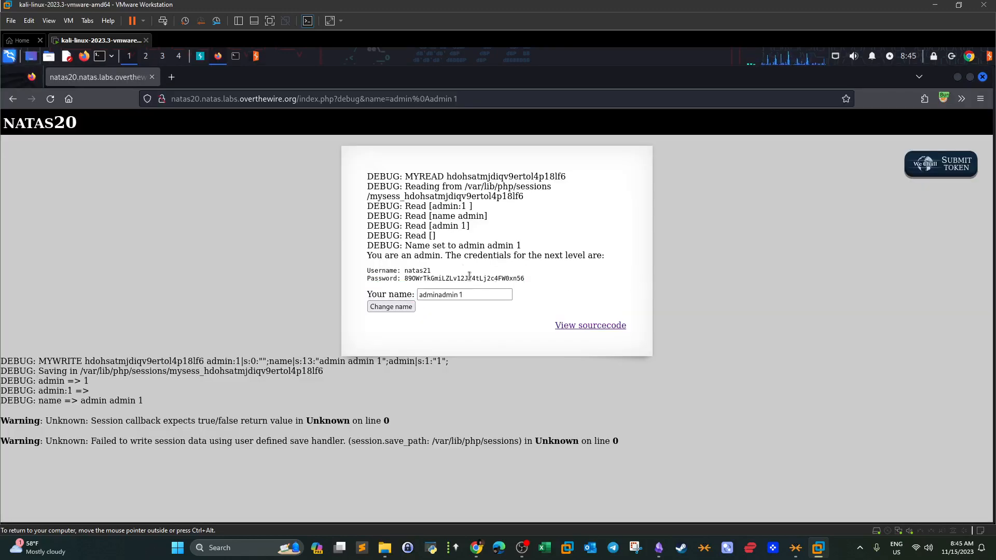
Copy the natas21 password from the admin credentials page and start a new tab.
{"action": "left_click_drag", "start_coordinate": [367, 270], "coordinate": [525, 278]}
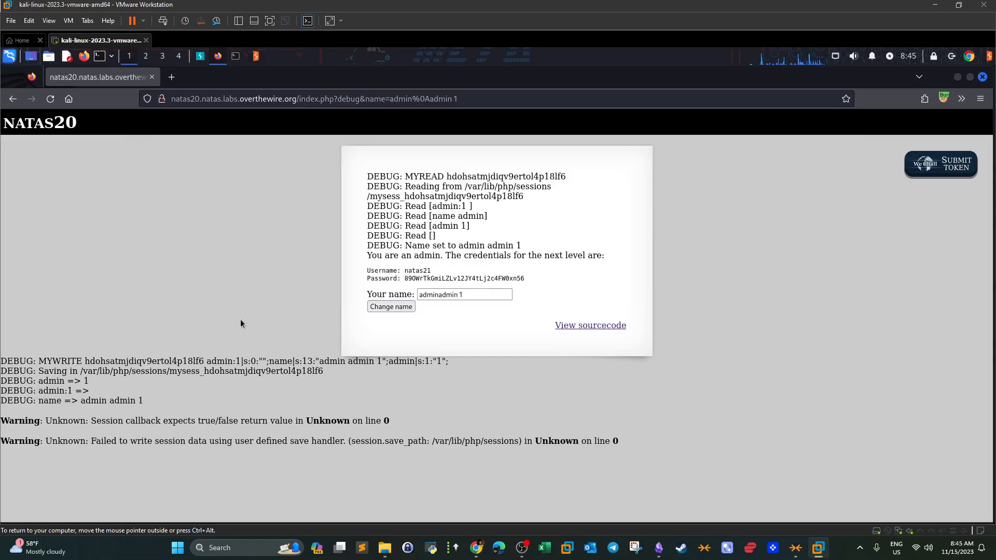
{"action": "mouse_move", "coordinate": [499, 318]}
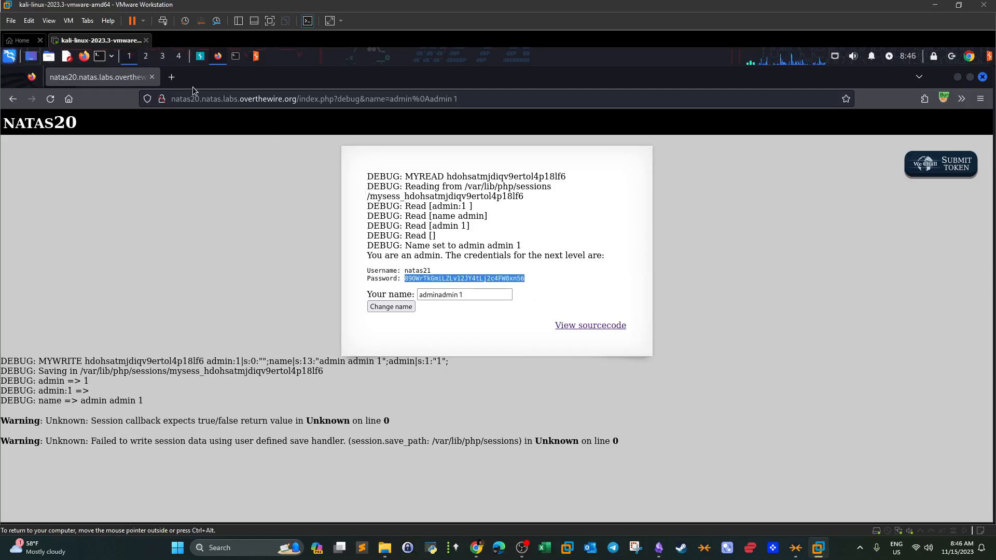
{"action": "left_click", "coordinate": [312, 99]}
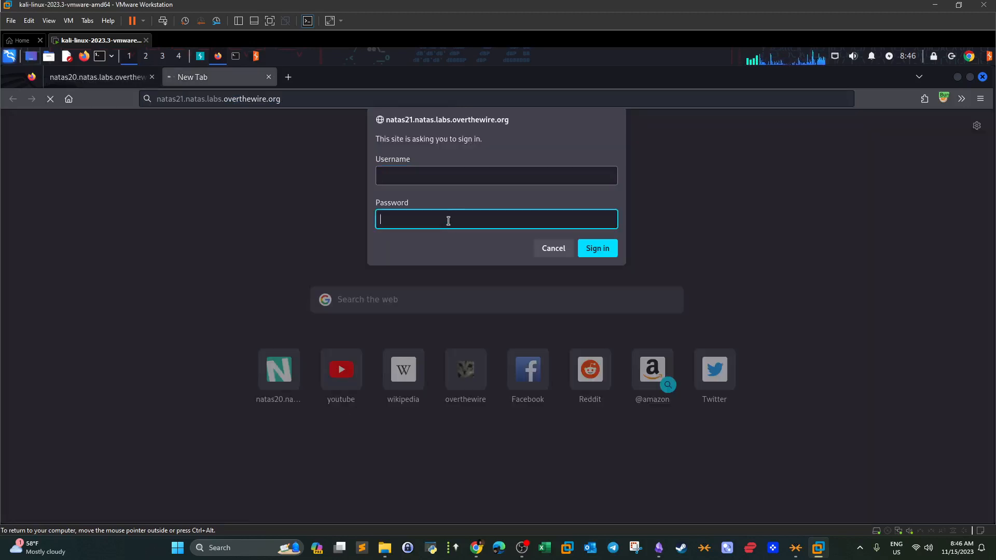
Sign into natas21 with username natas21 and the recovered password, declining to save the login.
{"action": "type", "text": "nata"}
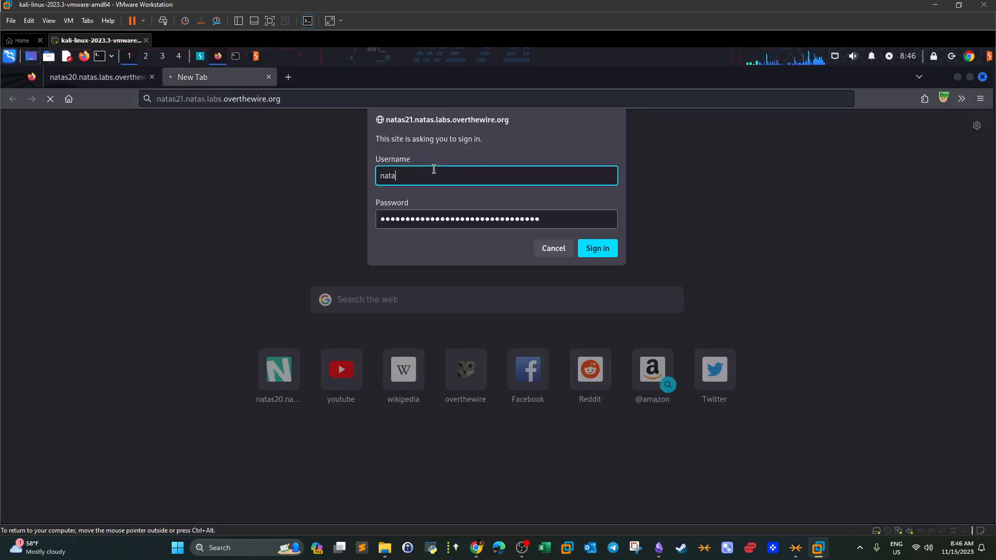
{"action": "left_click", "coordinate": [595, 248]}
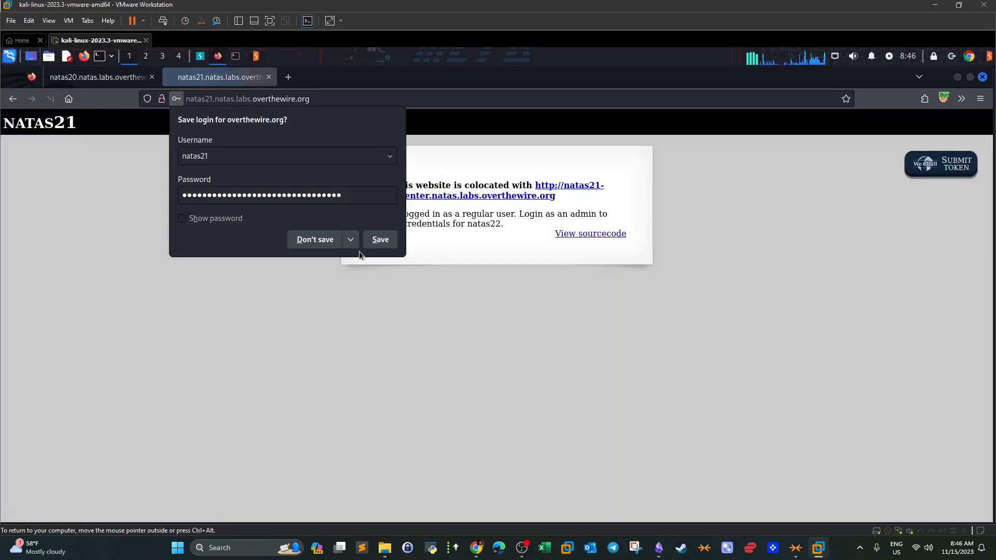
{"action": "left_click", "coordinate": [315, 240]}
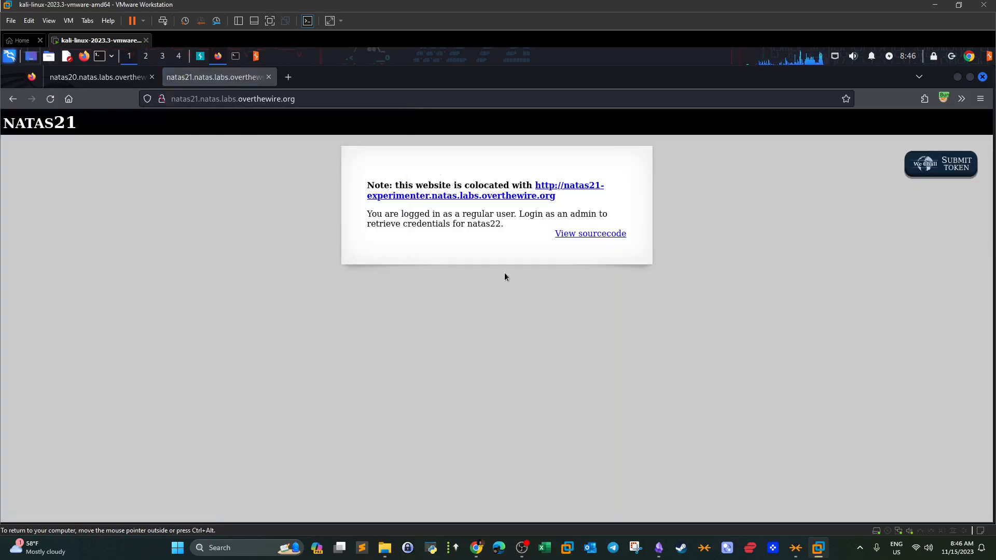
{"action": "mouse_move", "coordinate": [521, 274]}
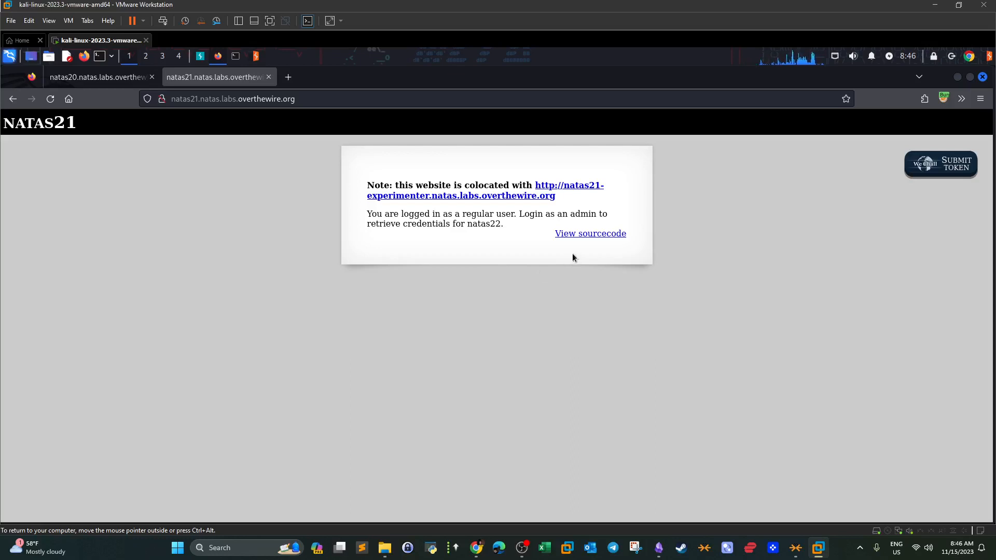
{"action": "mouse_move", "coordinate": [577, 249]}
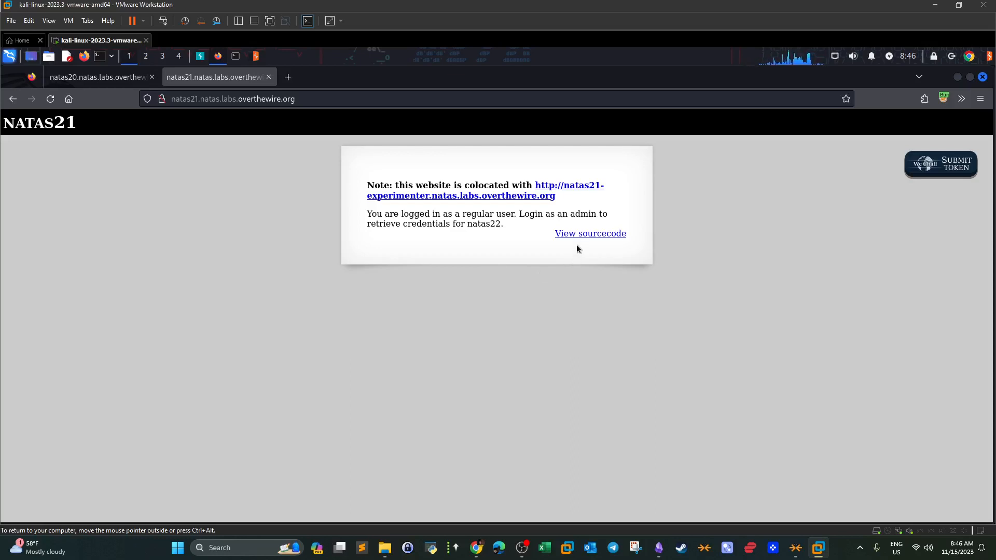